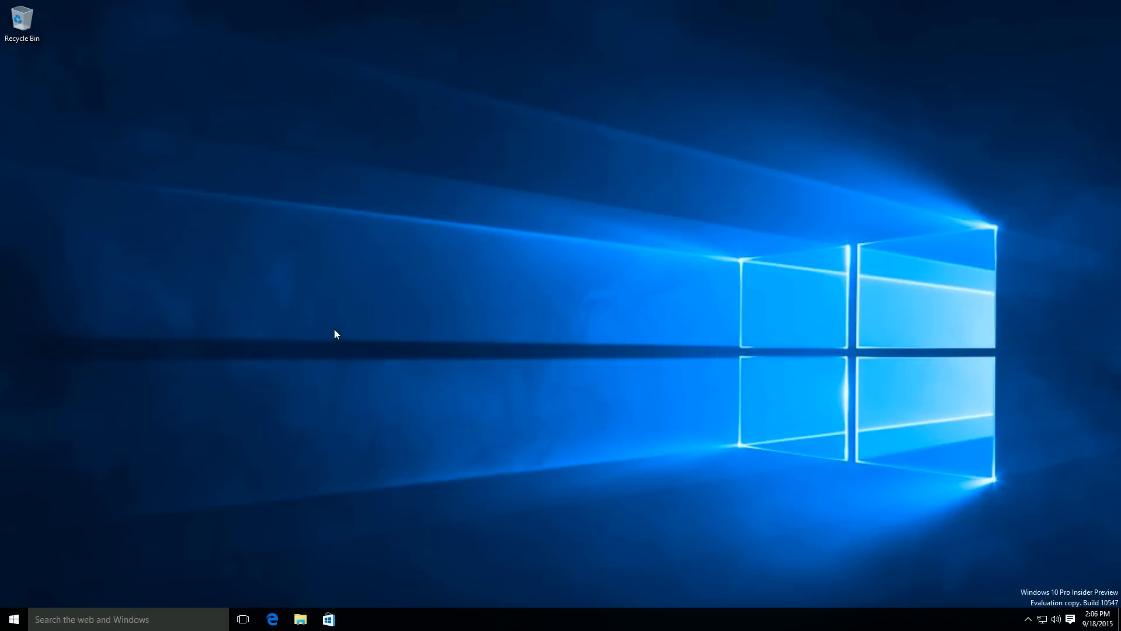
{"action": "mouse_move", "coordinate": [374, 308]}
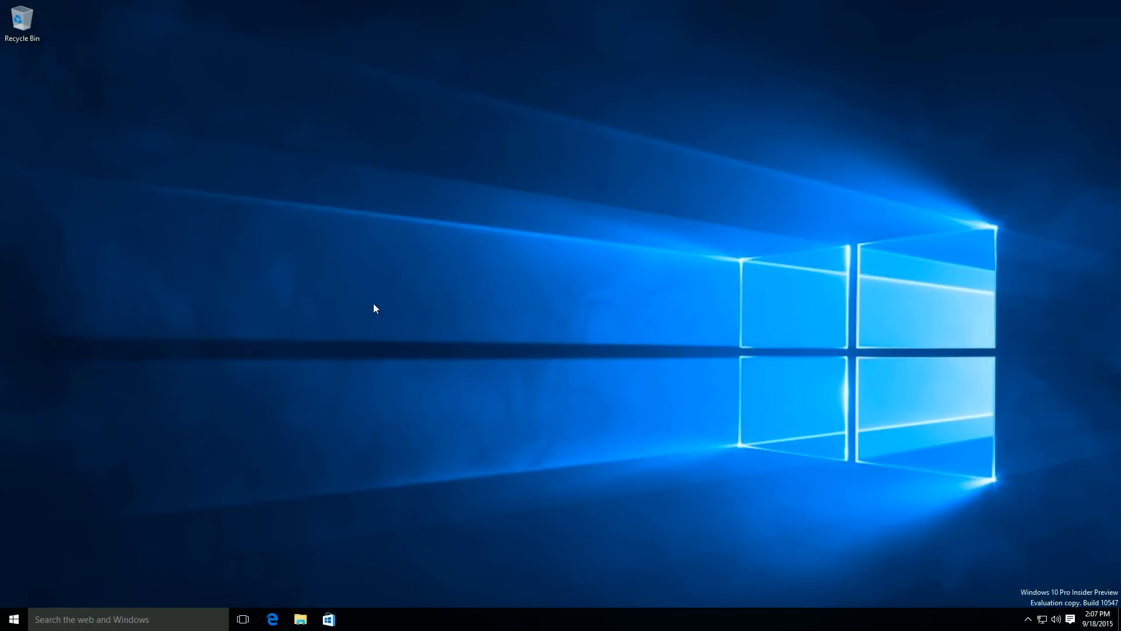
{"action": "mouse_move", "coordinate": [384, 317]}
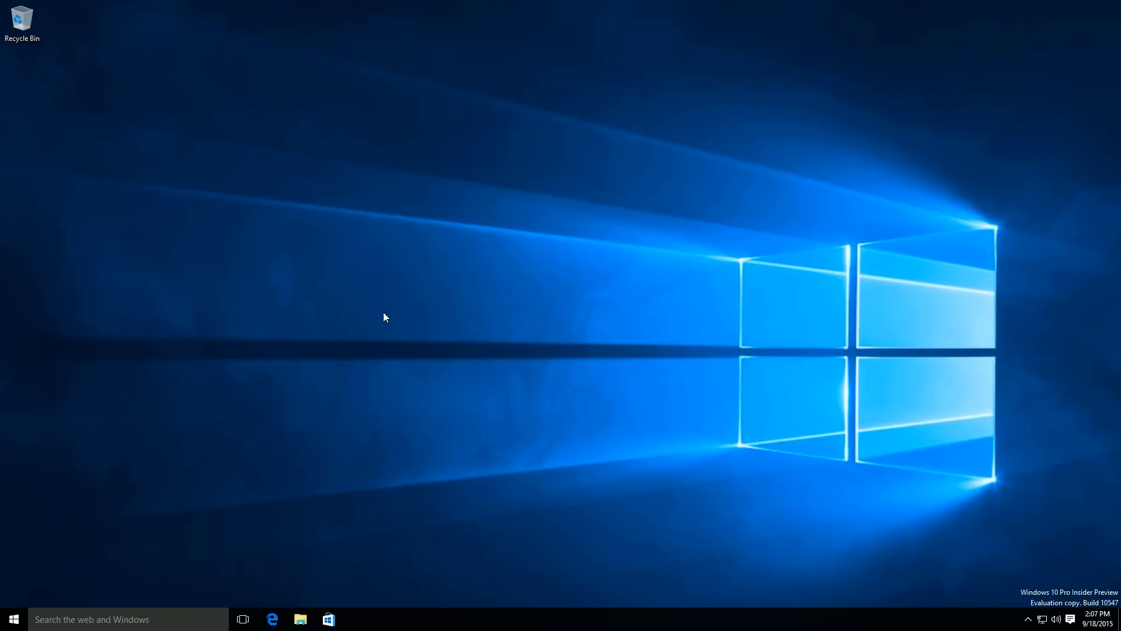
{"action": "mouse_move", "coordinate": [384, 311]}
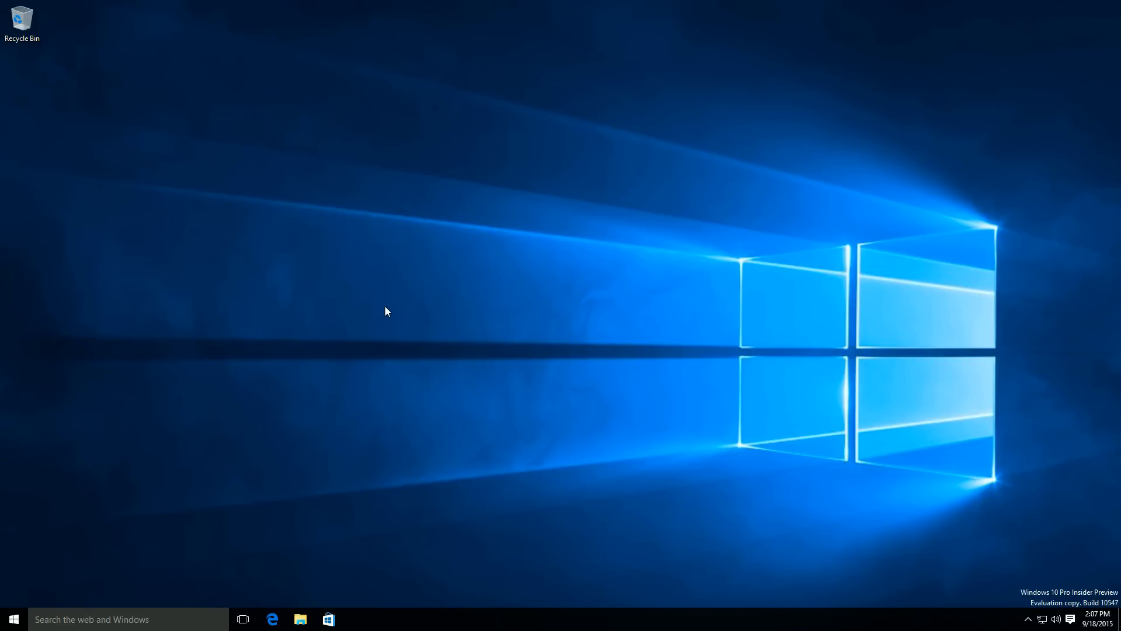
{"action": "mouse_move", "coordinate": [312, 364]}
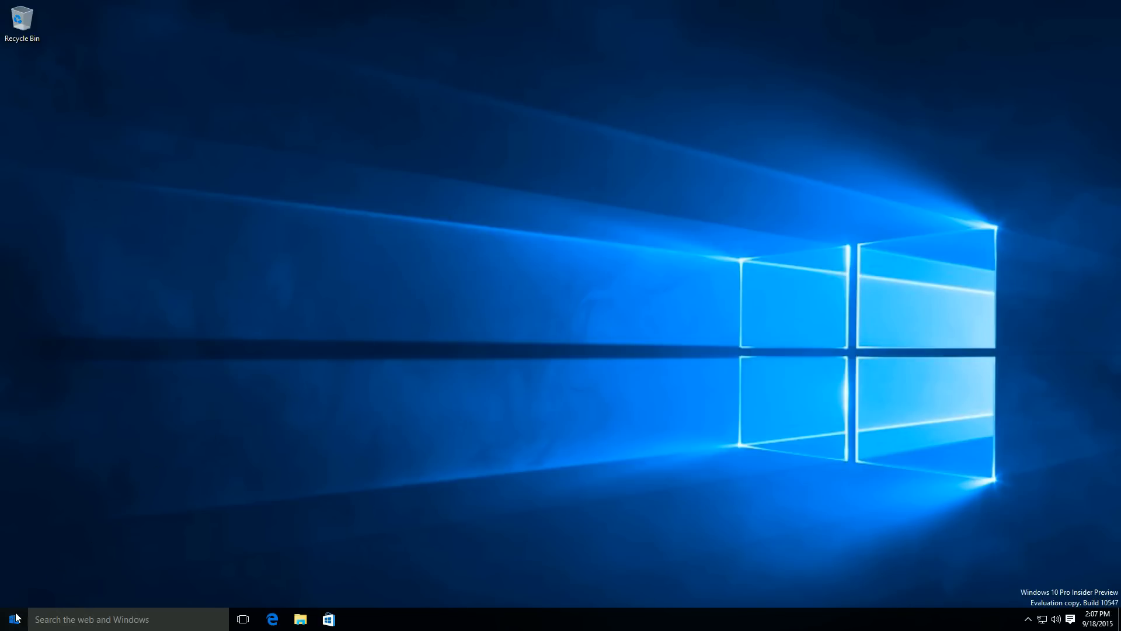
- Review the Start and Lock screen personalization options in Settings
{"action": "left_click", "coordinate": [11, 619]}
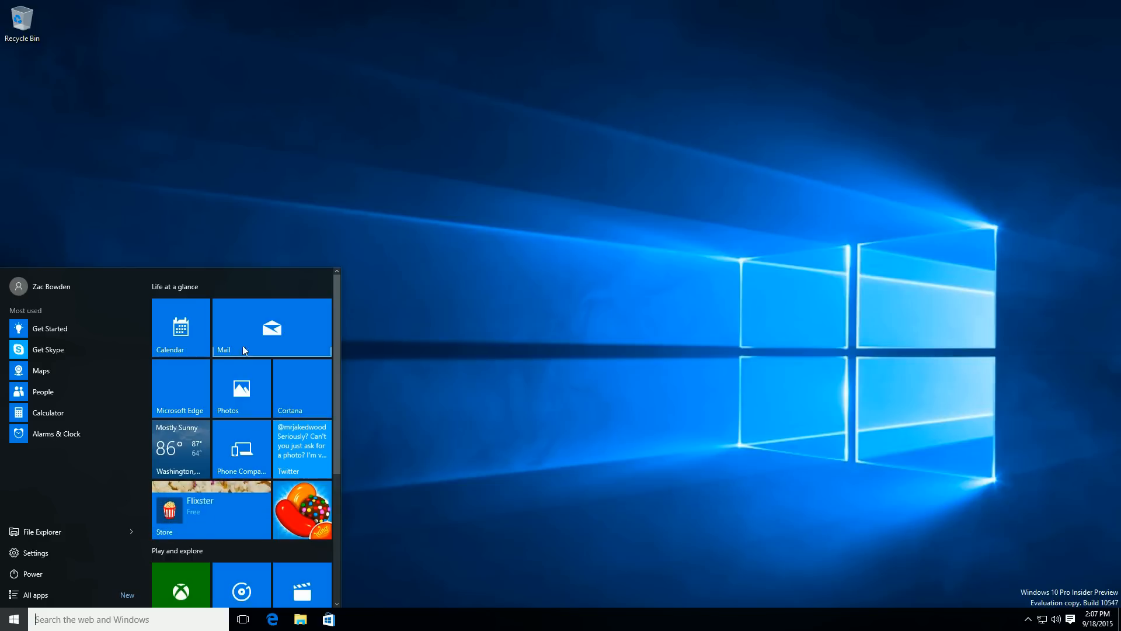
{"action": "mouse_move", "coordinate": [370, 318]}
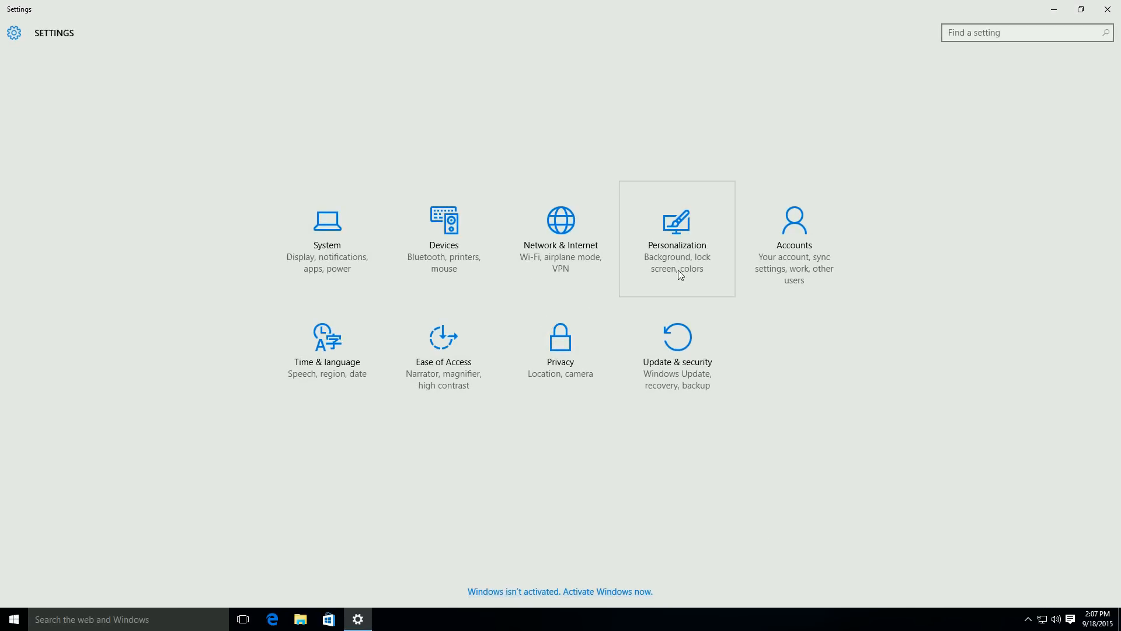
{"action": "left_click", "coordinate": [677, 239]}
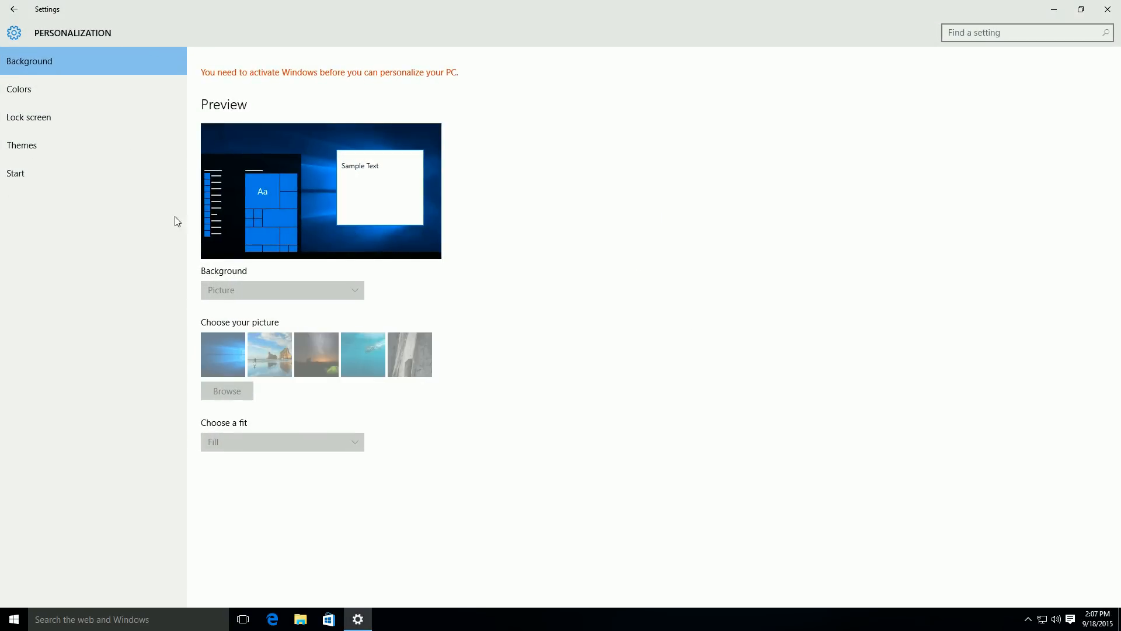
{"action": "left_click", "coordinate": [15, 173]}
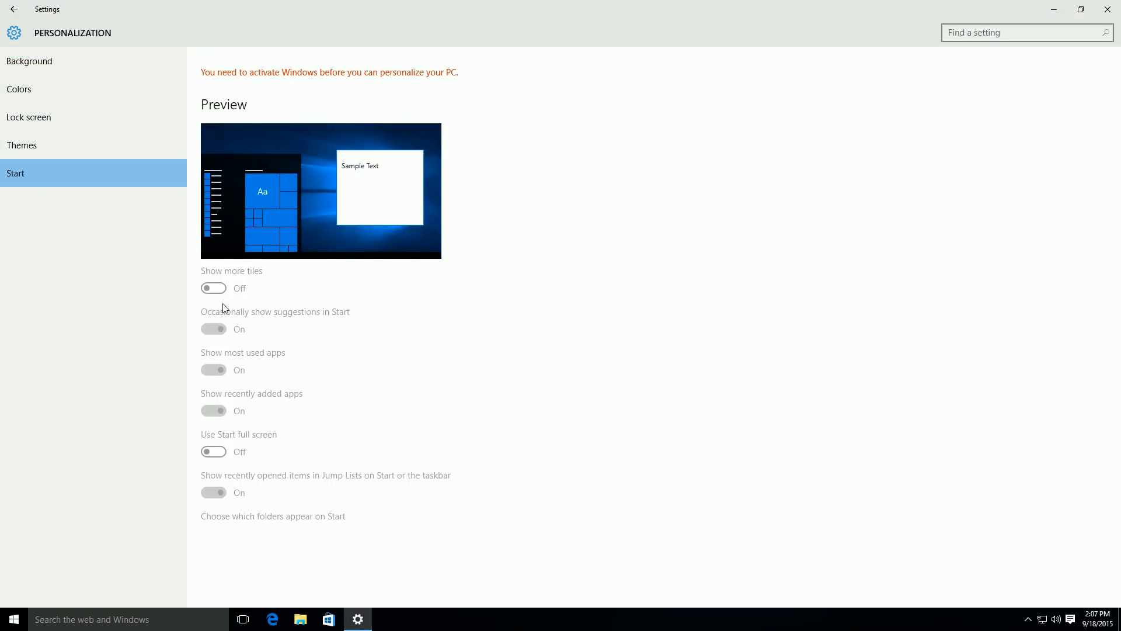
{"action": "mouse_move", "coordinate": [143, 212]}
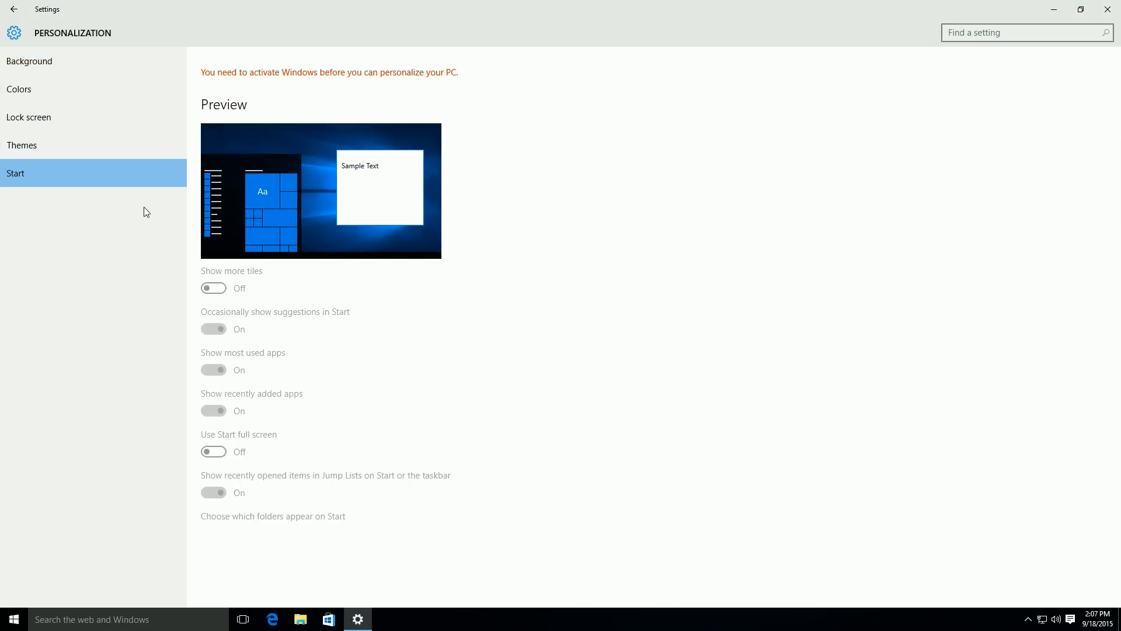
{"action": "left_click", "coordinate": [28, 116]}
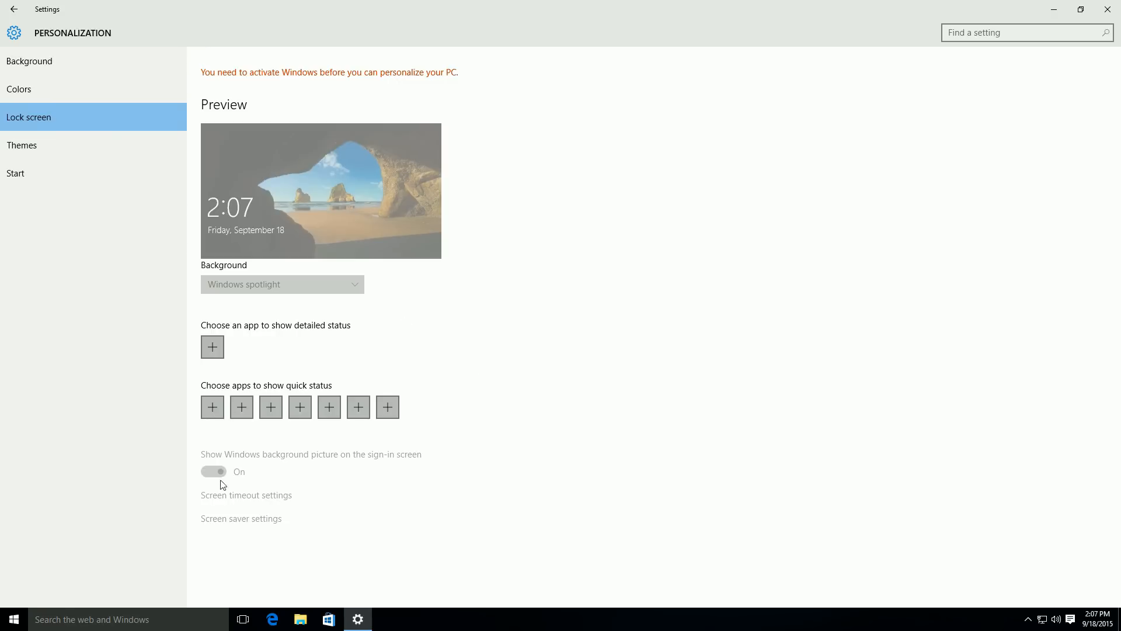
{"action": "mouse_move", "coordinate": [272, 496]}
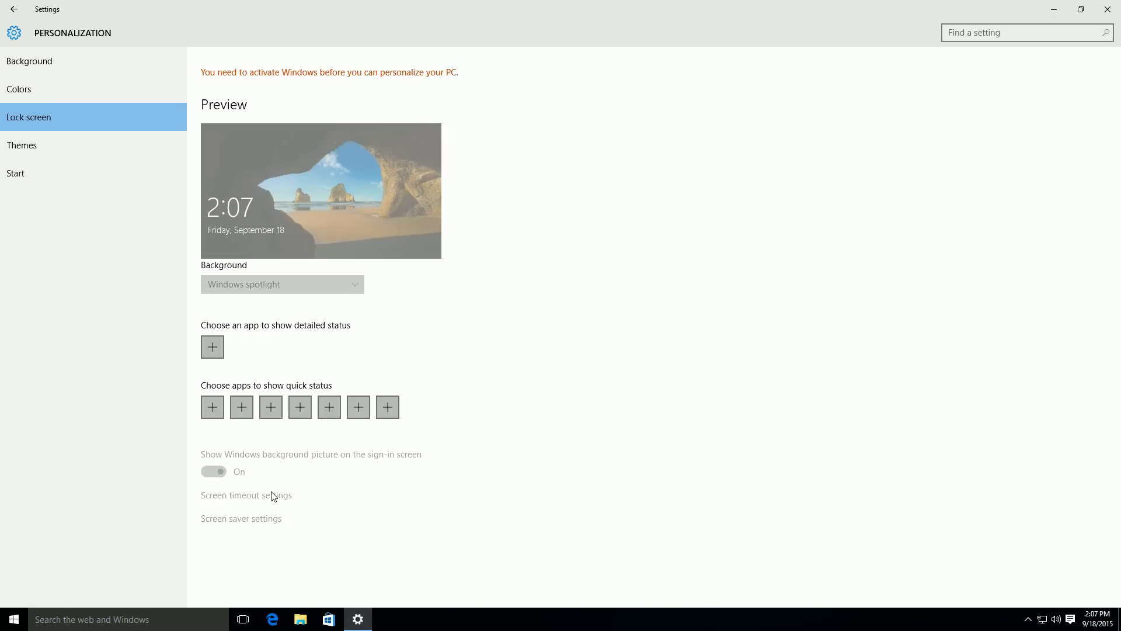
{"action": "mouse_move", "coordinate": [291, 502]}
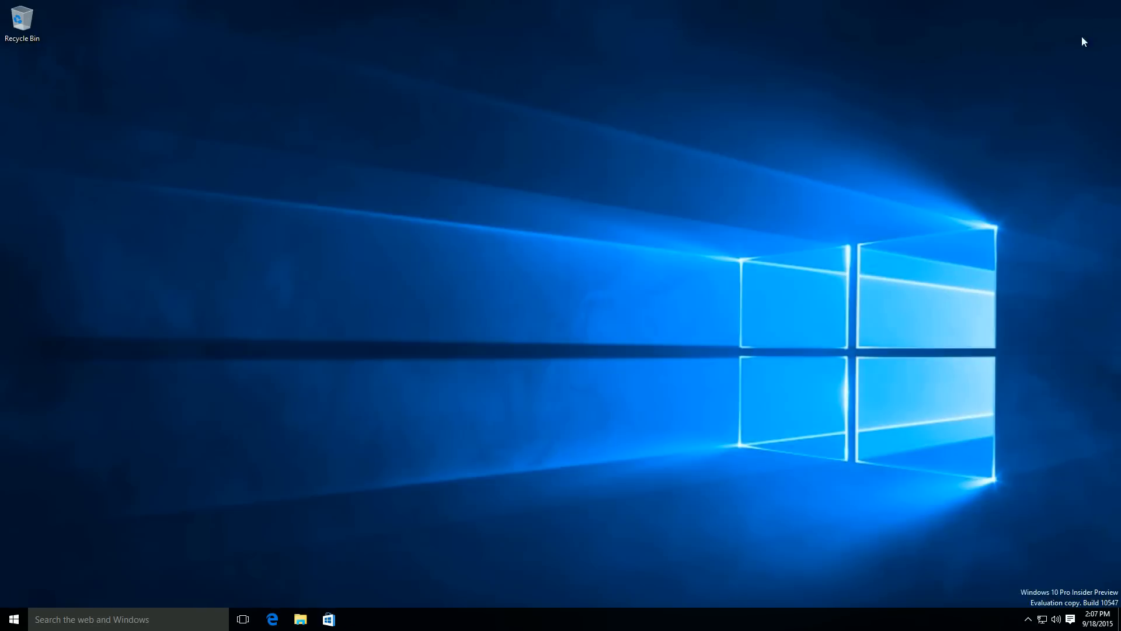
- Launch the Mail app from the Start menu to show the Outlook inbox
{"action": "left_click", "coordinate": [12, 619]}
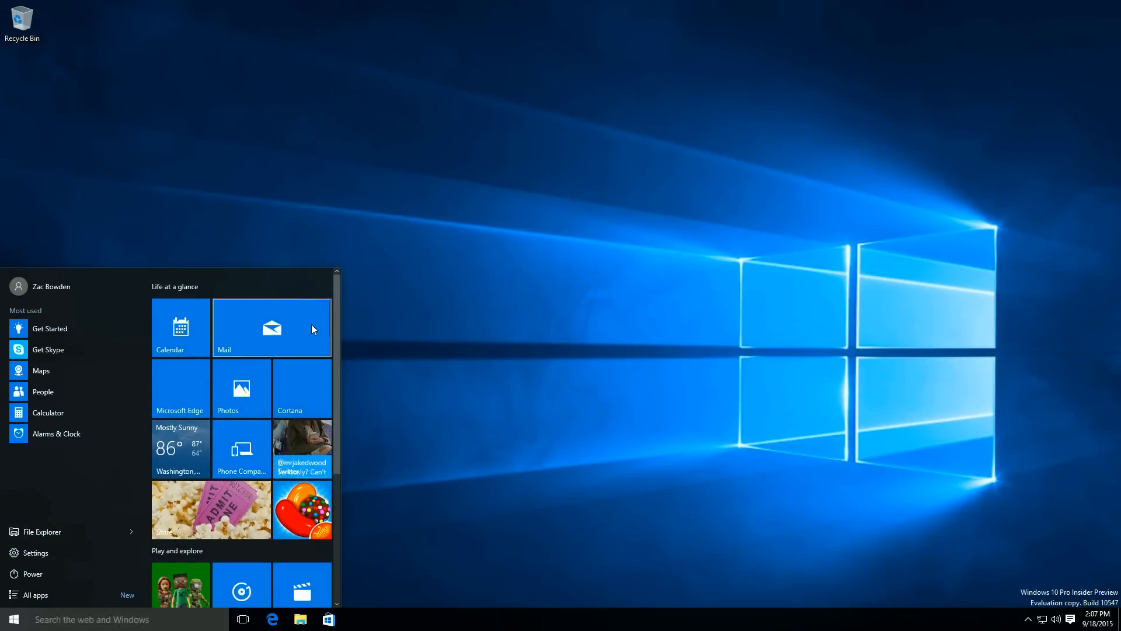
{"action": "left_click", "coordinate": [270, 328]}
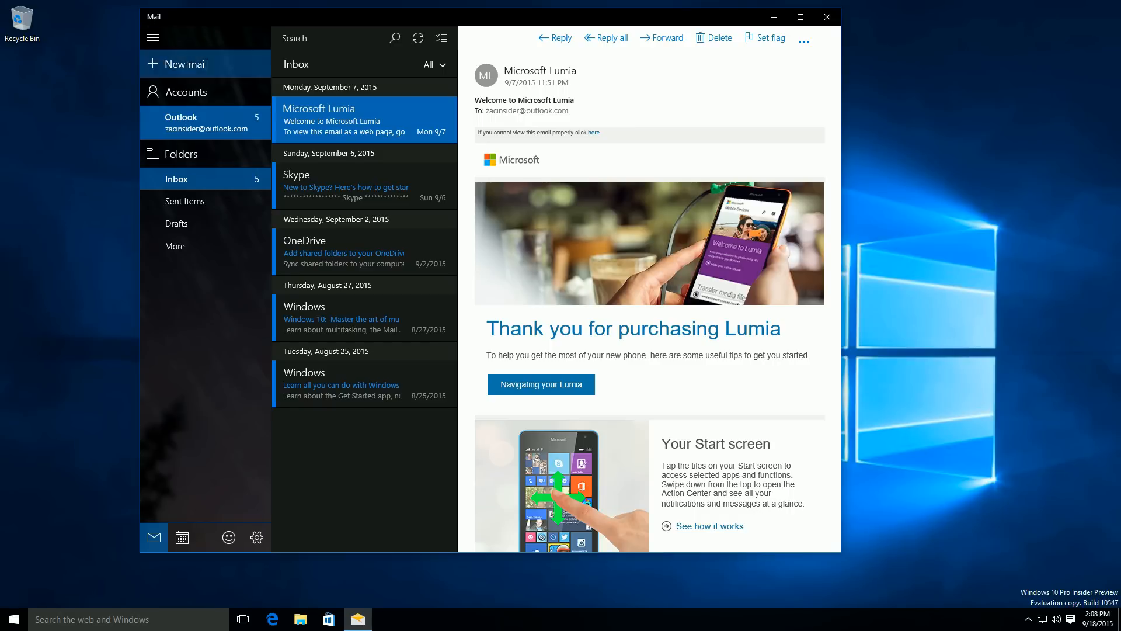
- In Mail's Personalization settings, try the Light theme then return to Dark
{"action": "left_click", "coordinate": [256, 537]}
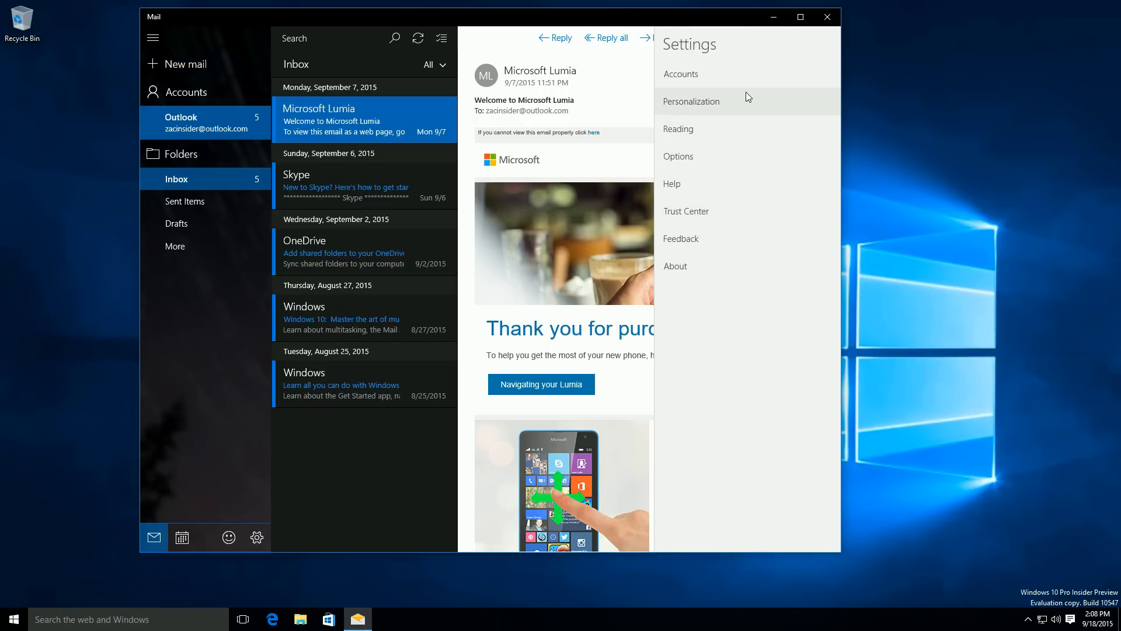
{"action": "left_click", "coordinate": [691, 100]}
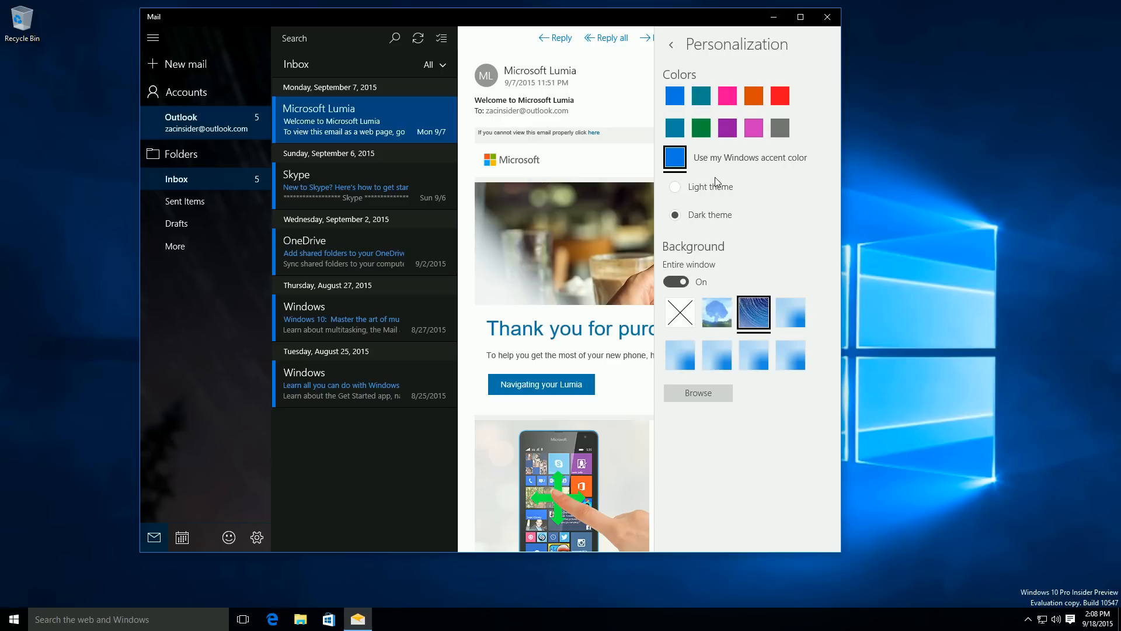
{"action": "left_click", "coordinate": [674, 187]}
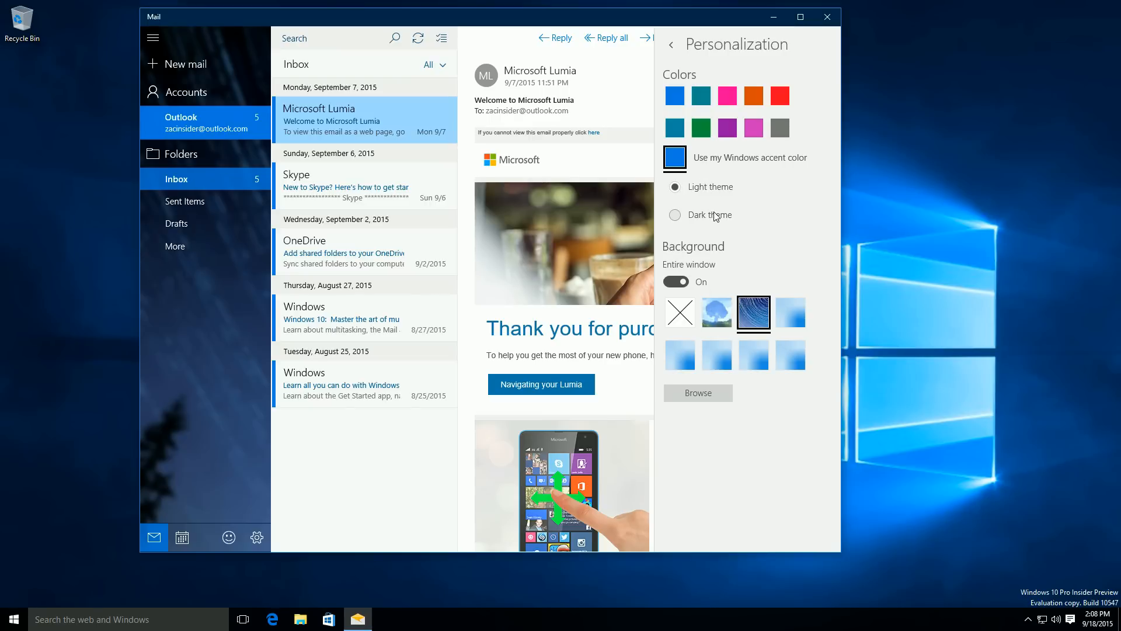
{"action": "left_click", "coordinate": [674, 215]}
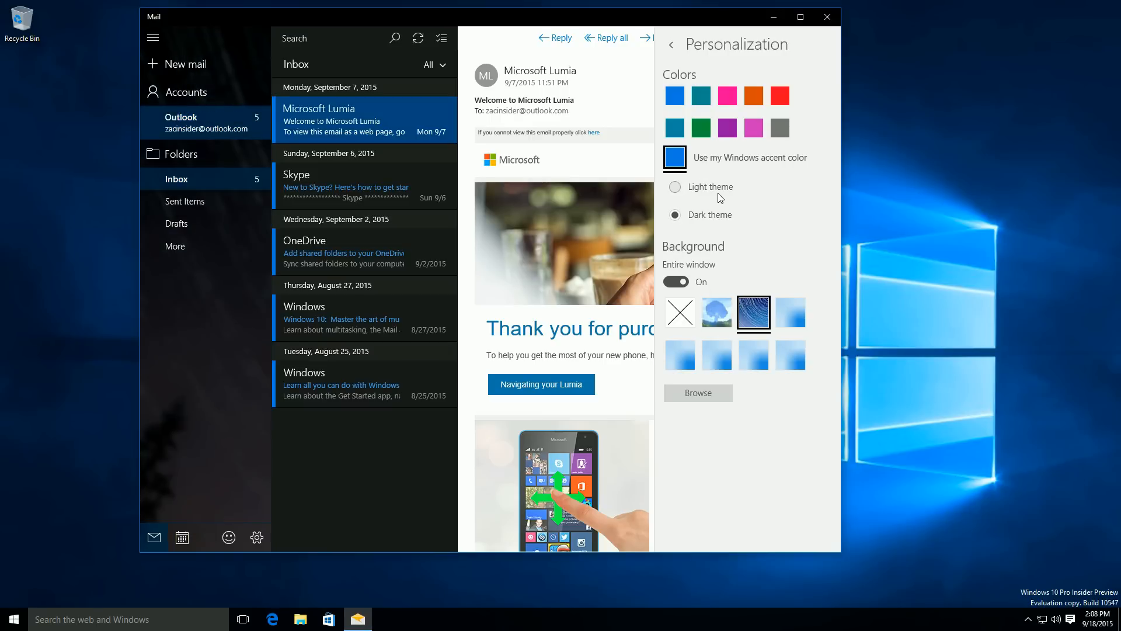
- Try the sky background, turn off Entire window, restore the blue swirl, and close Mail
{"action": "left_click", "coordinate": [716, 313]}
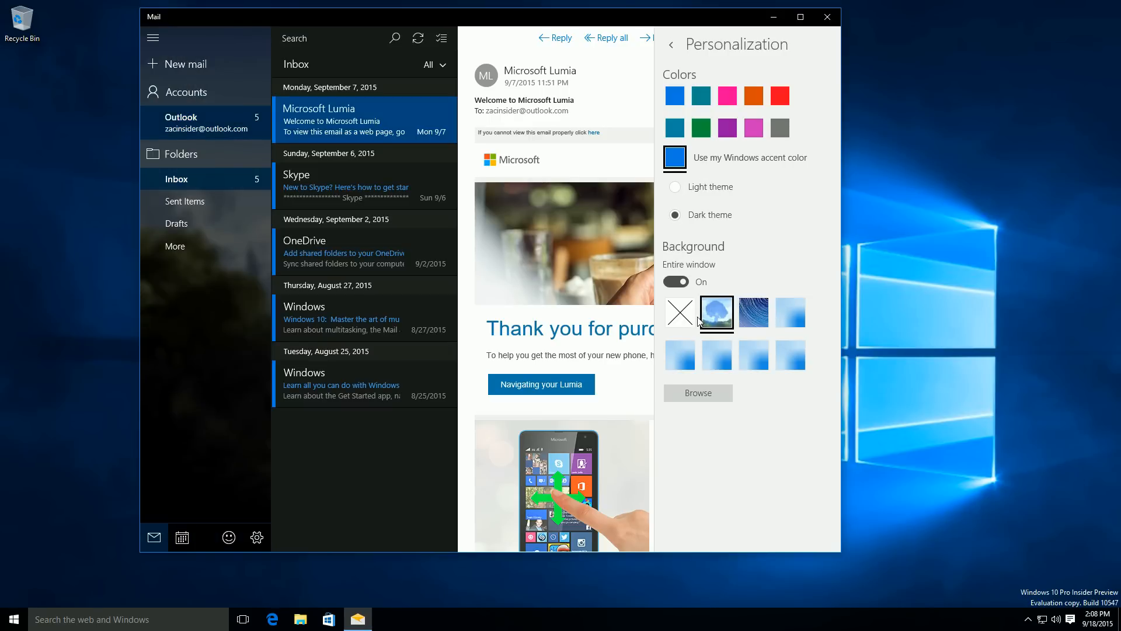
{"action": "left_click", "coordinate": [674, 281]}
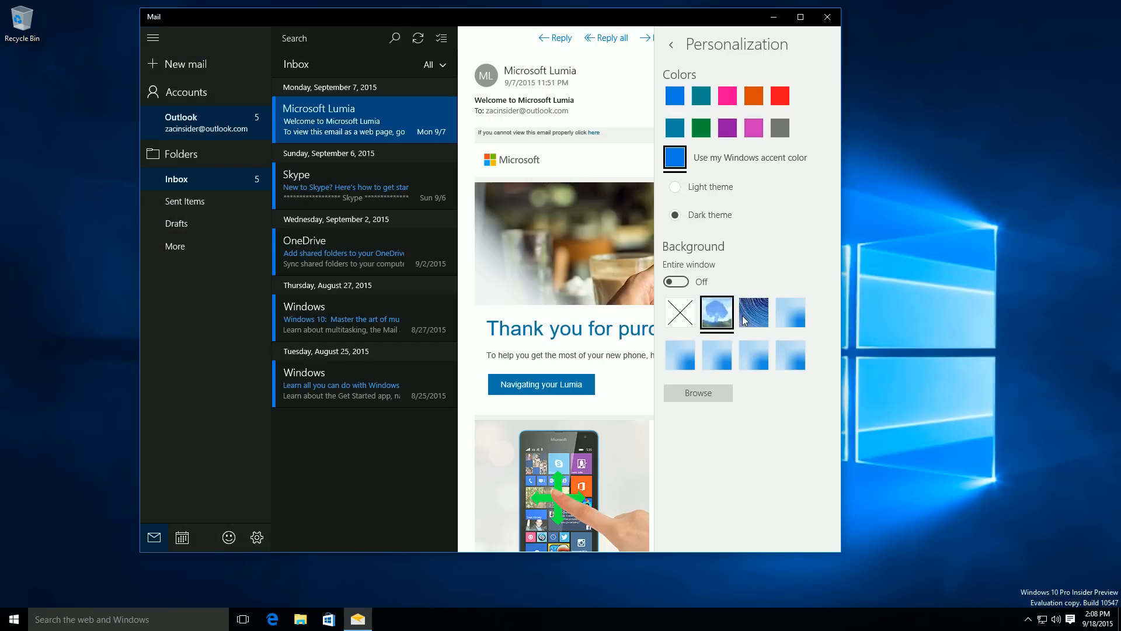
{"action": "left_click", "coordinate": [752, 313]}
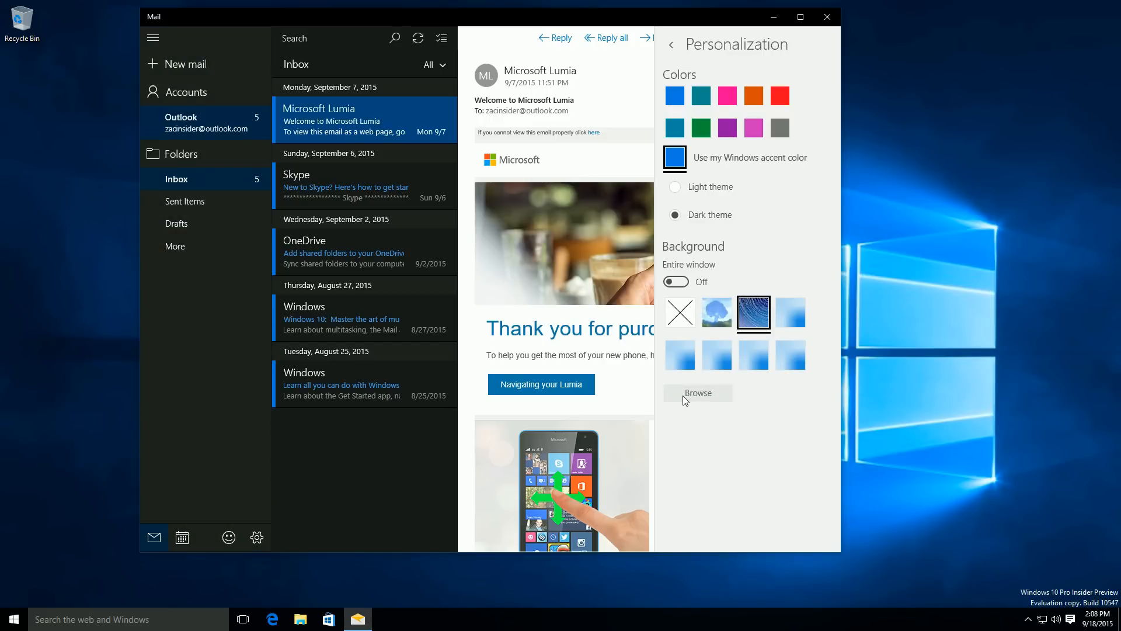
{"action": "left_click", "coordinate": [697, 392]}
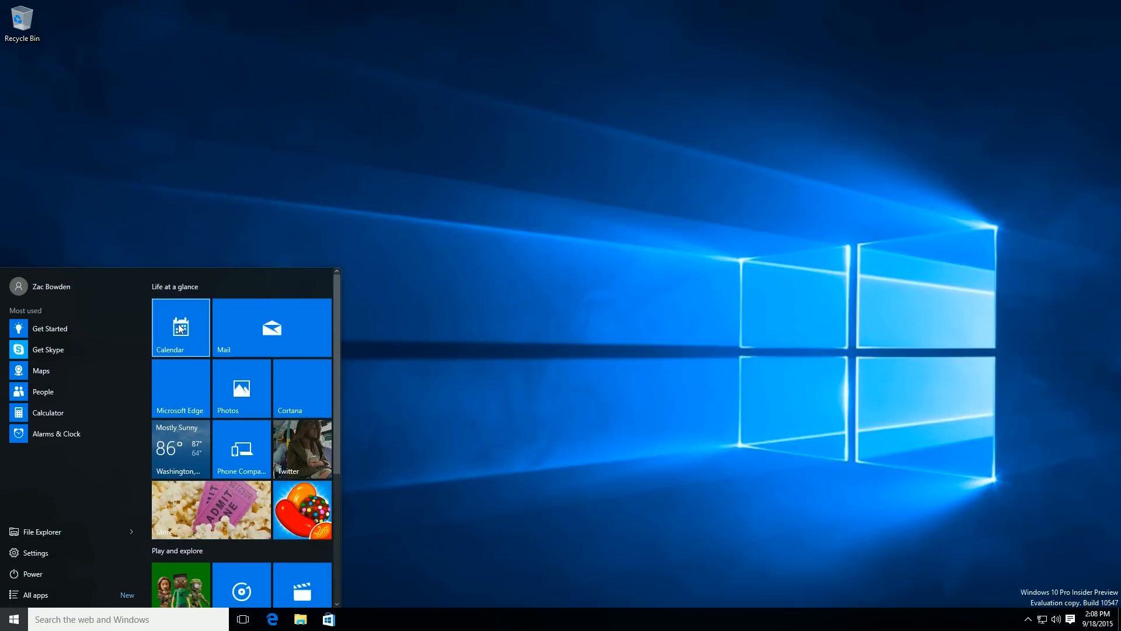
- Launch Calendar, decline location access, and apply the dark night-sky background picture
{"action": "left_click", "coordinate": [179, 327]}
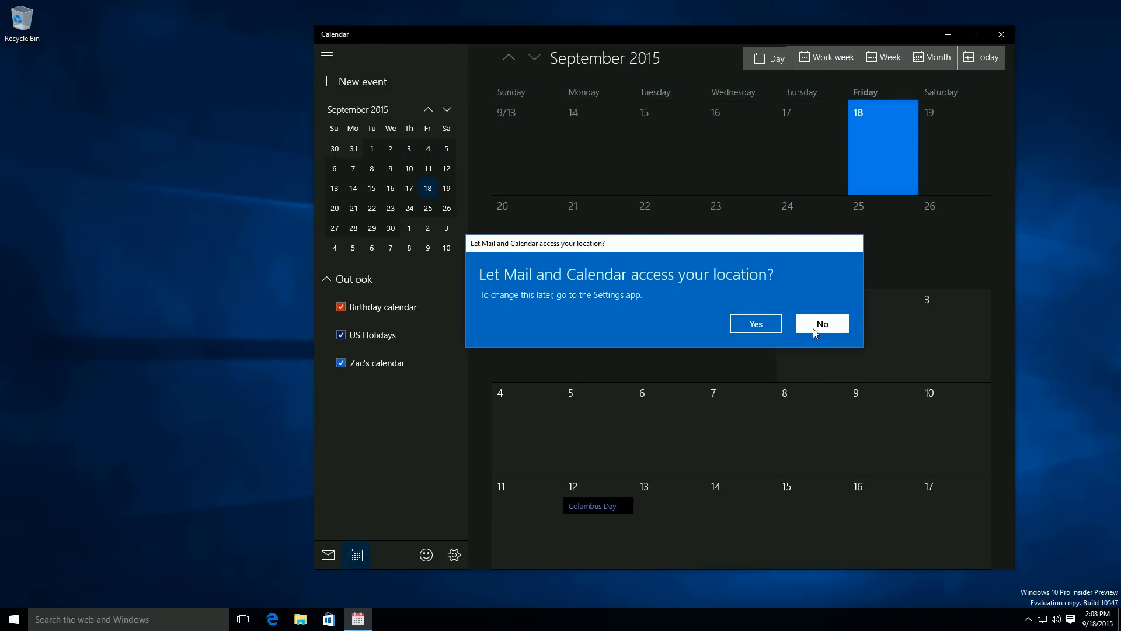
{"action": "left_click", "coordinate": [821, 324]}
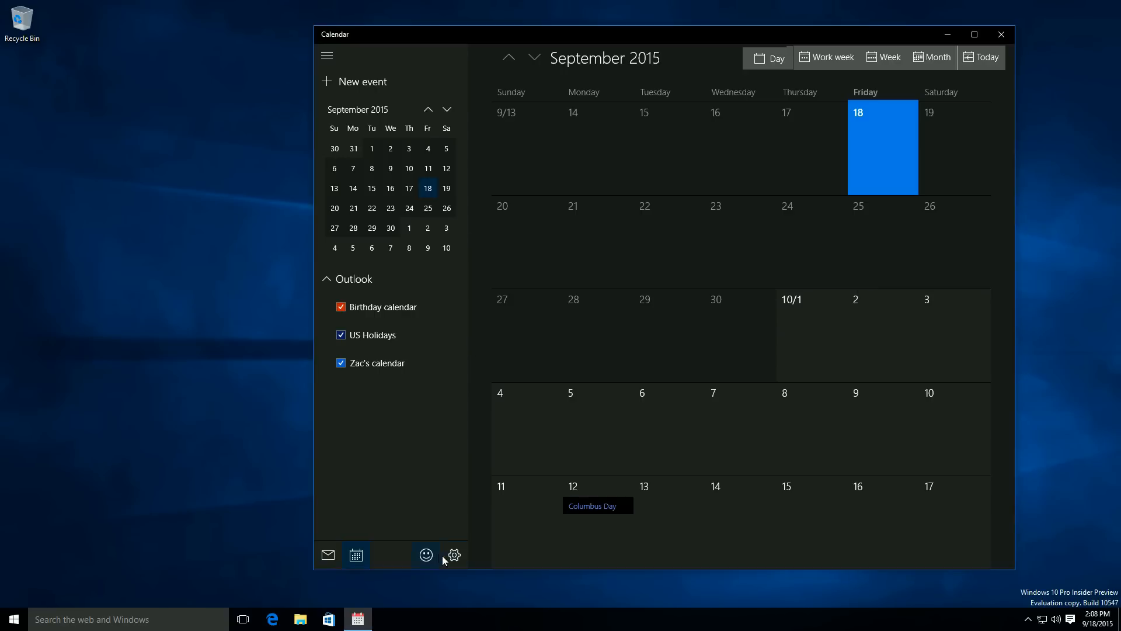
{"action": "left_click", "coordinate": [453, 555]}
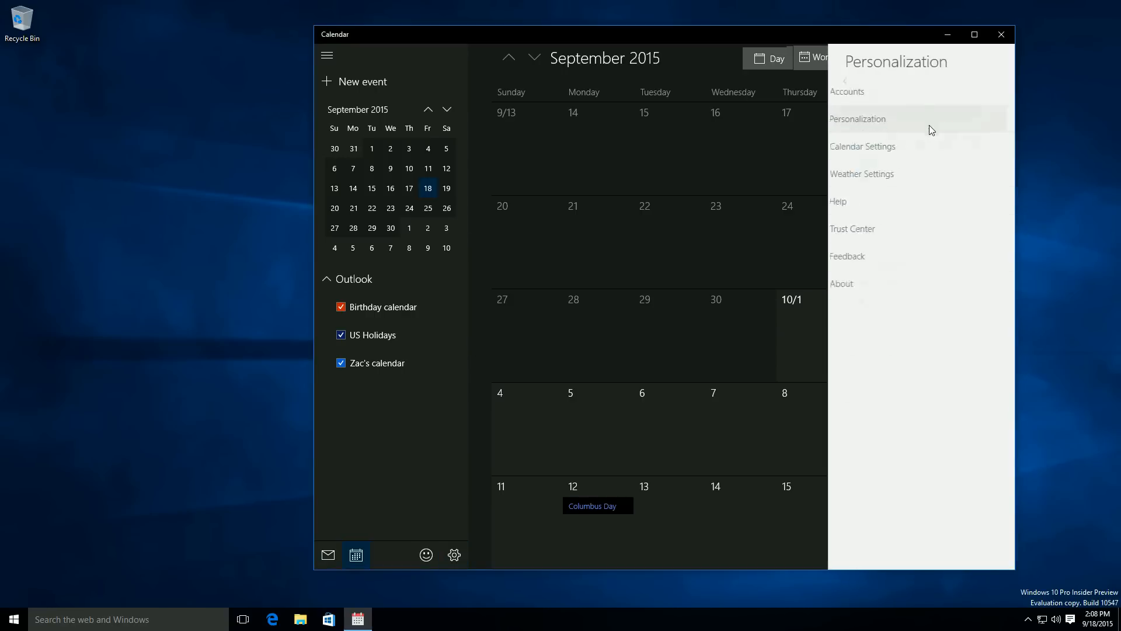
{"action": "left_click", "coordinate": [858, 120]}
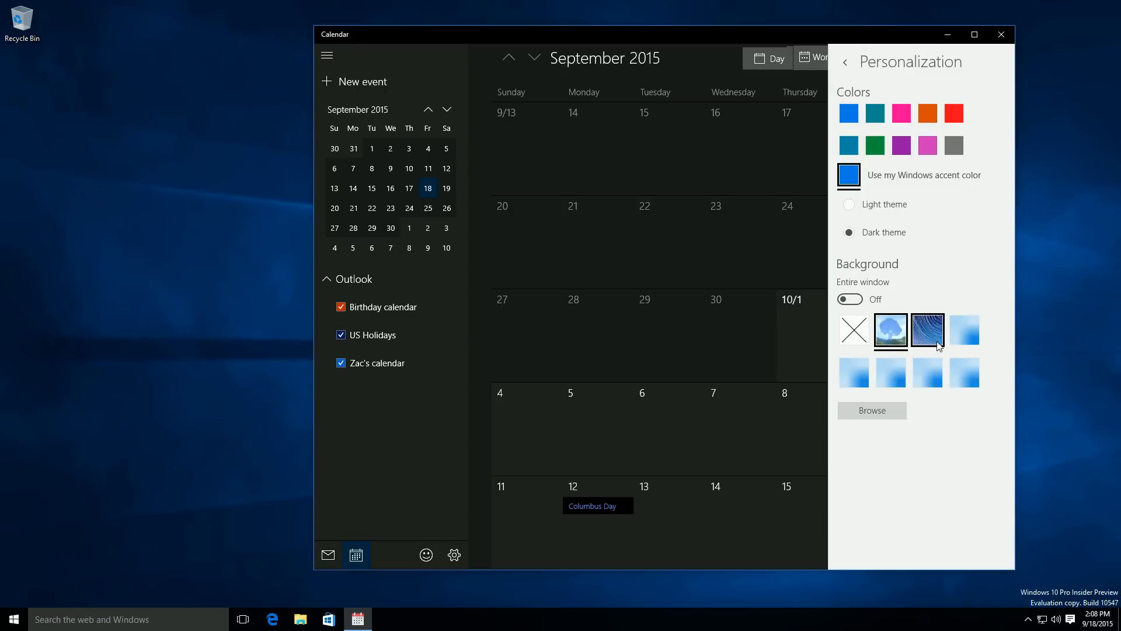
{"action": "left_click", "coordinate": [850, 299]}
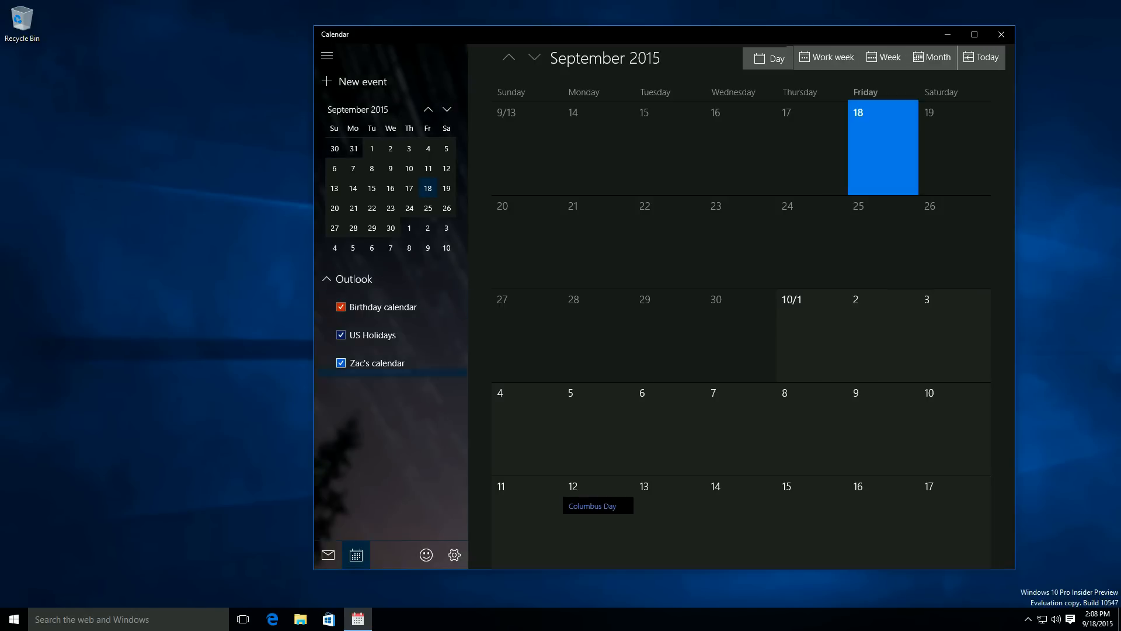
- Close Calendar and turn on Tablet mode from the Action Center quick actions
{"action": "left_click", "coordinate": [1001, 34]}
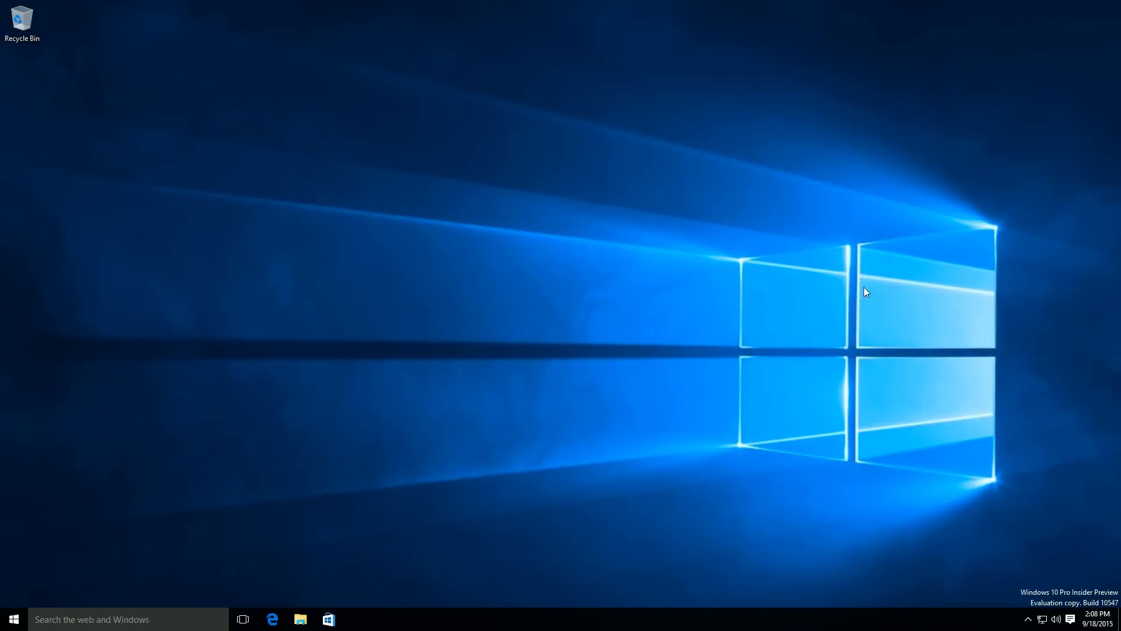
{"action": "mouse_move", "coordinate": [1047, 607]}
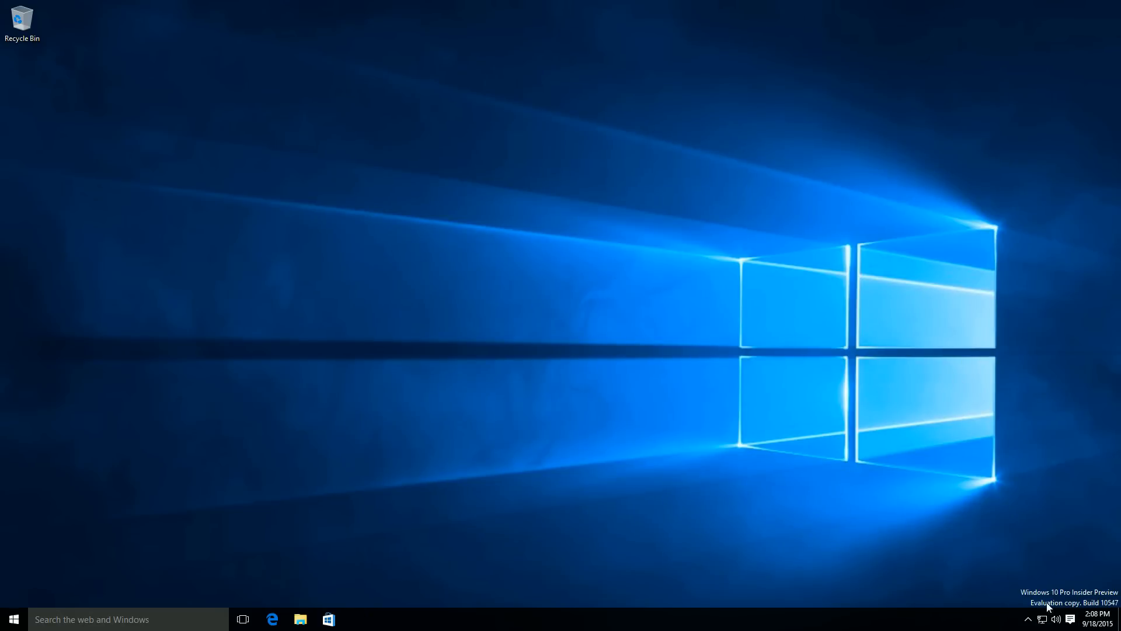
{"action": "left_click", "coordinate": [1070, 619]}
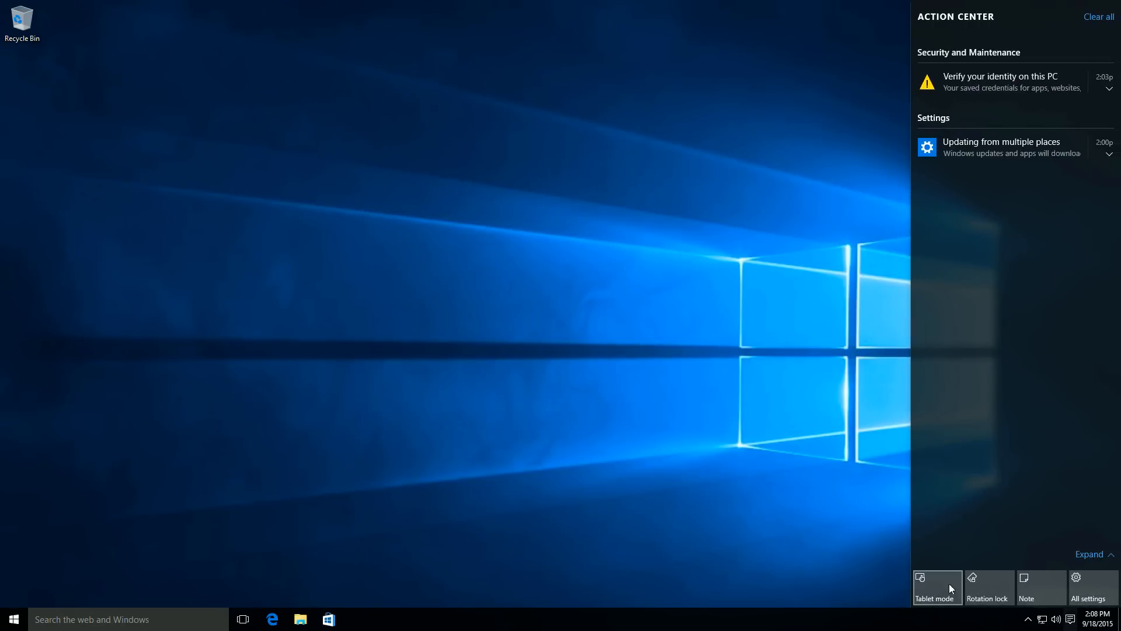
{"action": "left_click", "coordinate": [936, 586]}
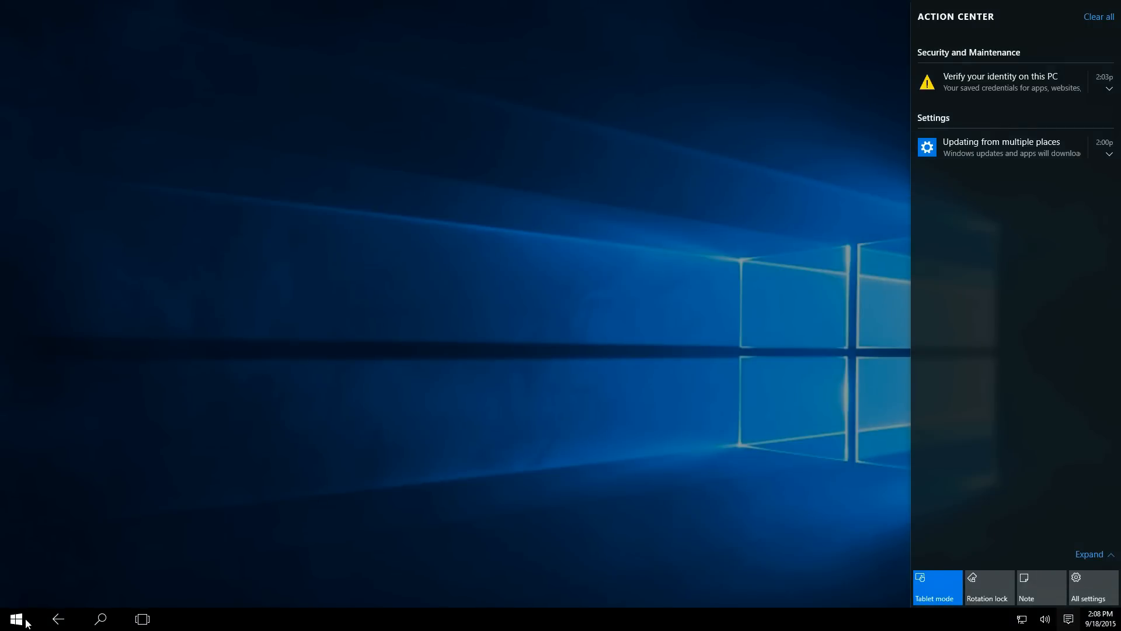
{"action": "left_click", "coordinate": [14, 618]}
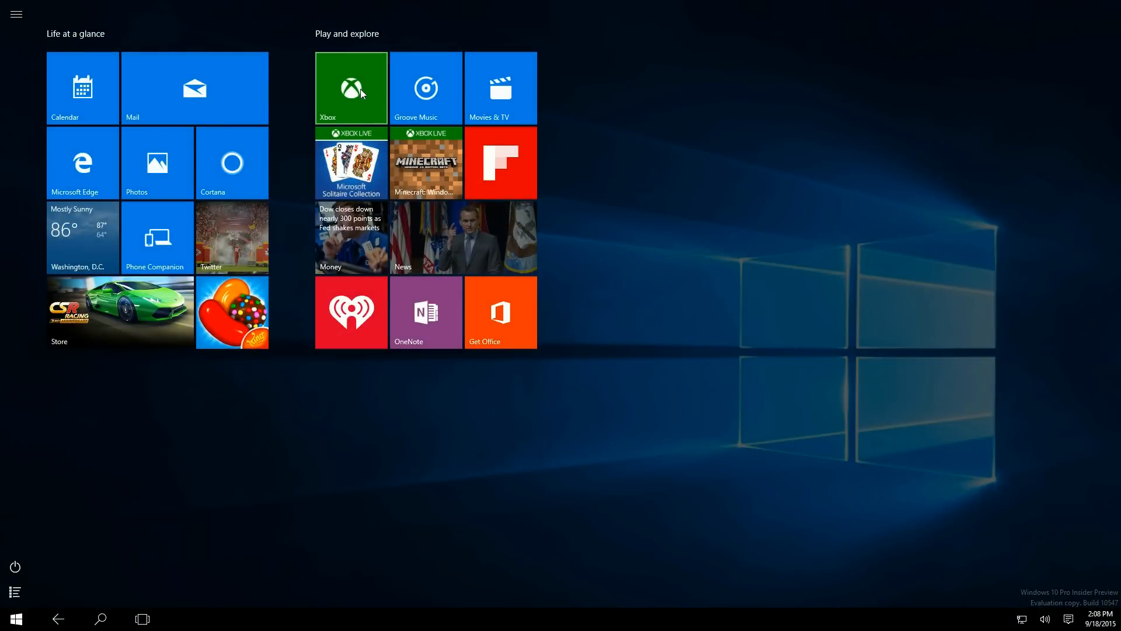
- Launch Xbox and Movies & TV from the Start screen, then show all open apps in Task View
{"action": "left_click", "coordinate": [350, 86]}
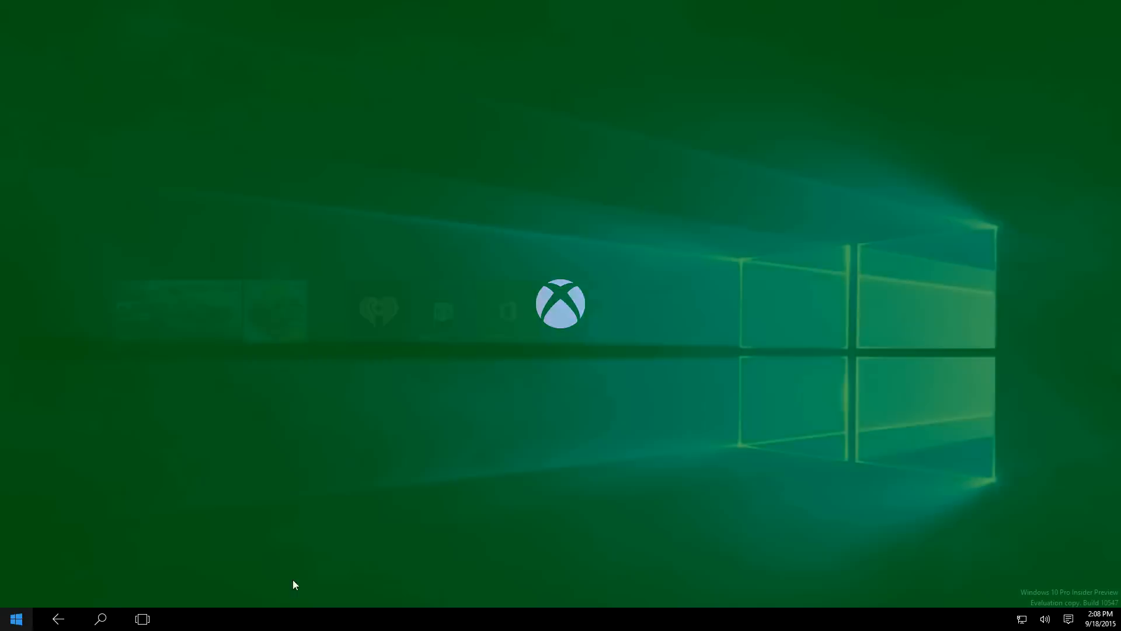
{"action": "left_click", "coordinate": [15, 619]}
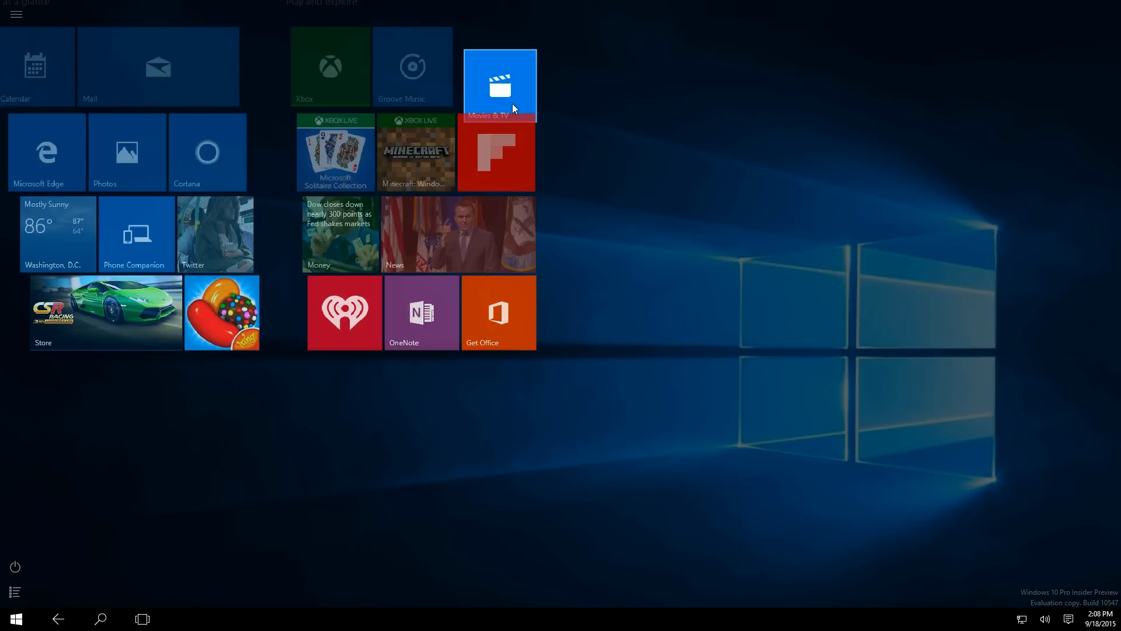
{"action": "left_click", "coordinate": [499, 84]}
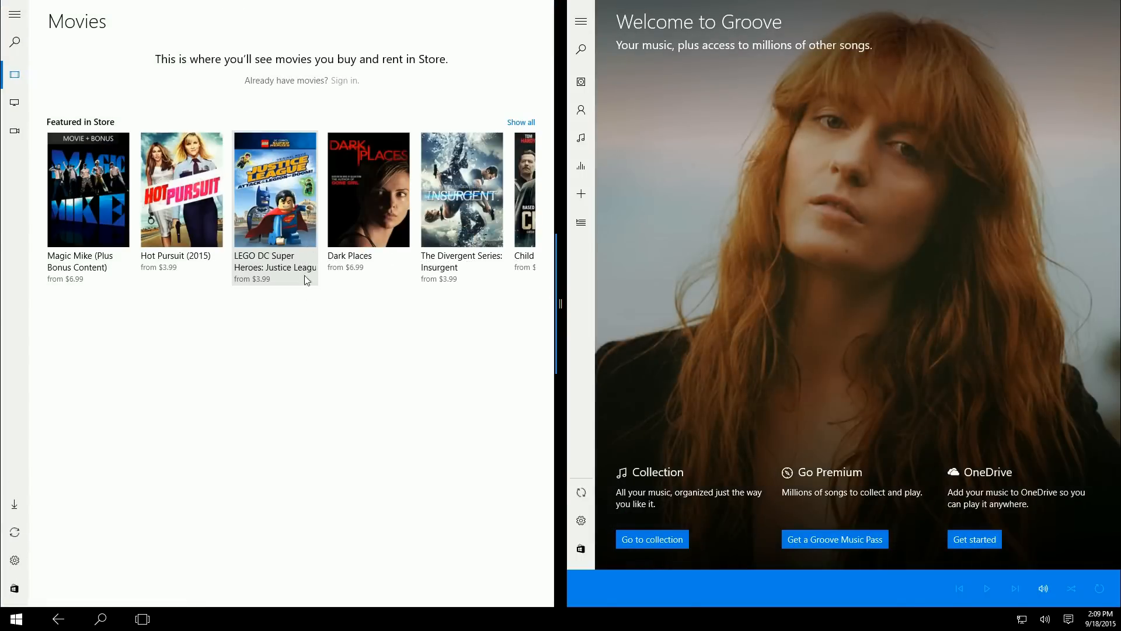
{"action": "left_click", "coordinate": [142, 619]}
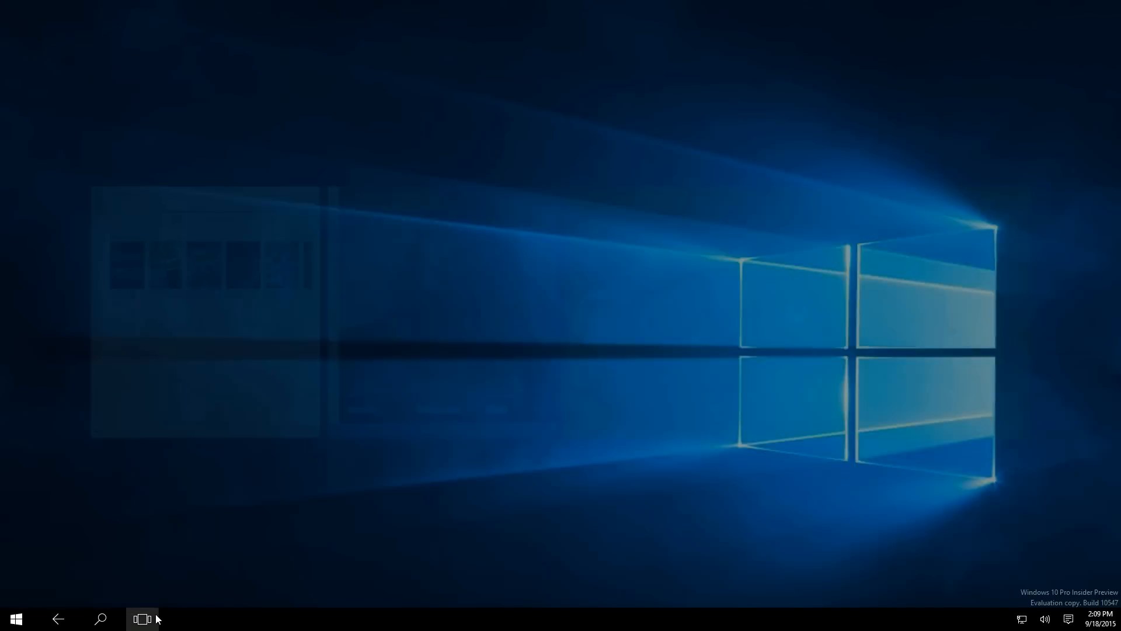
- Close the snapped apps from Task View and show the Action Center quick actions
{"action": "left_click", "coordinate": [143, 619]}
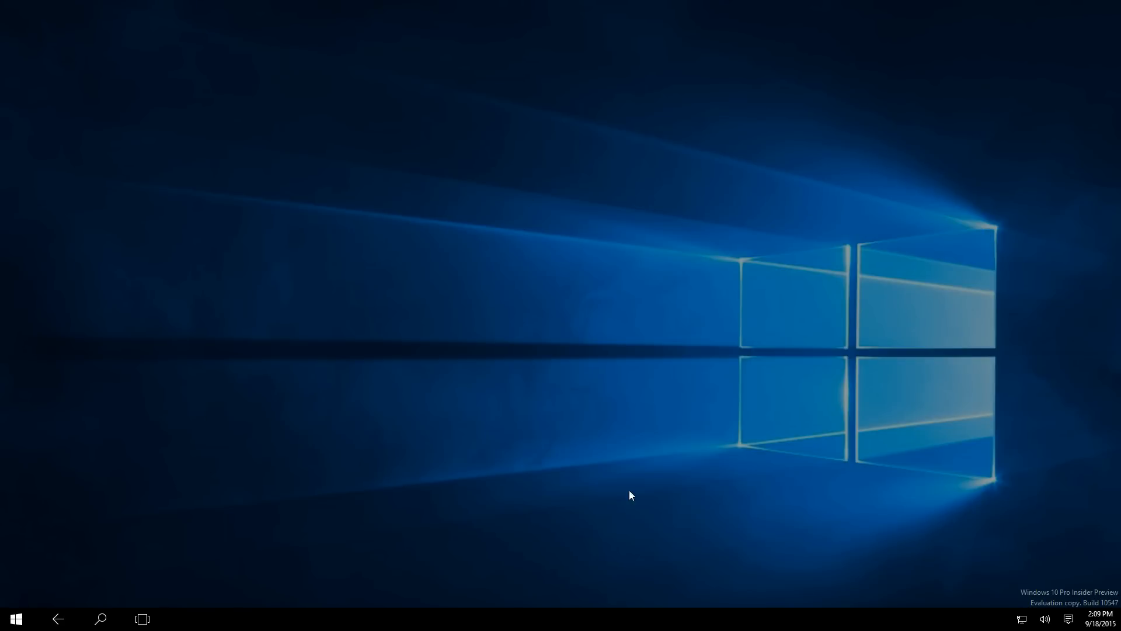
{"action": "mouse_move", "coordinate": [1071, 580]}
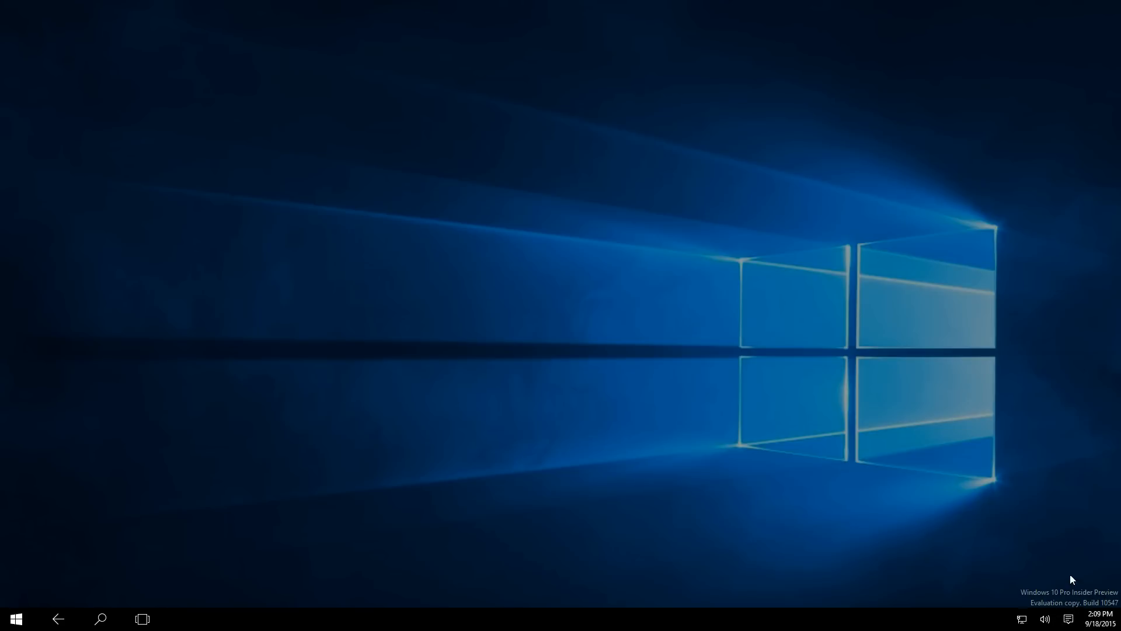
{"action": "left_click", "coordinate": [1069, 619]}
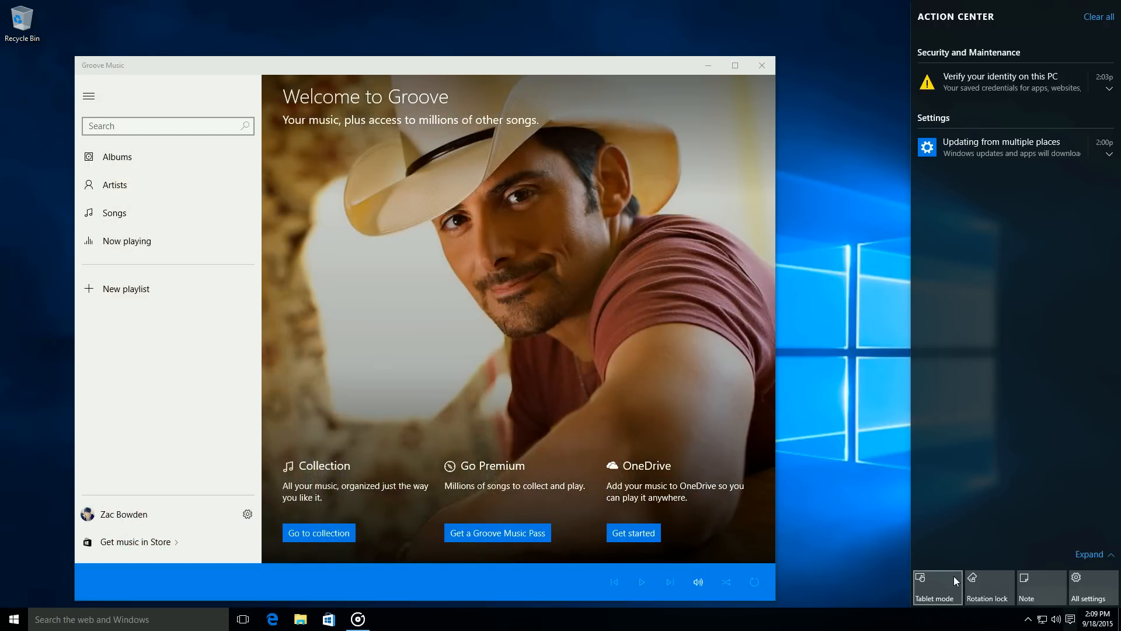
{"action": "mouse_move", "coordinate": [769, 176]}
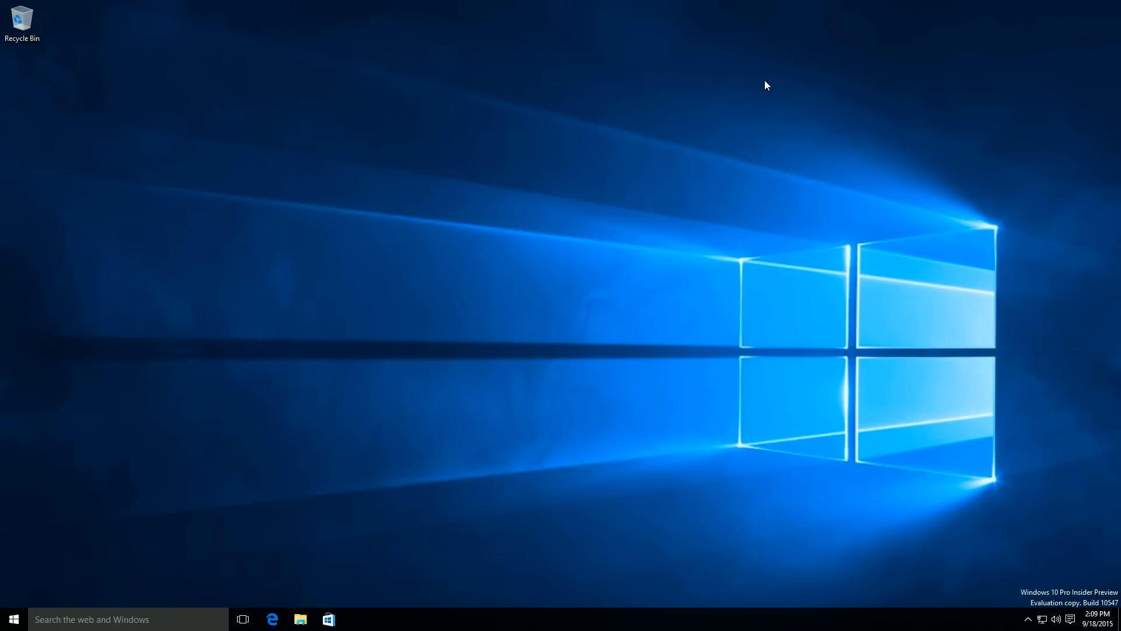
{"action": "mouse_move", "coordinate": [769, 81]}
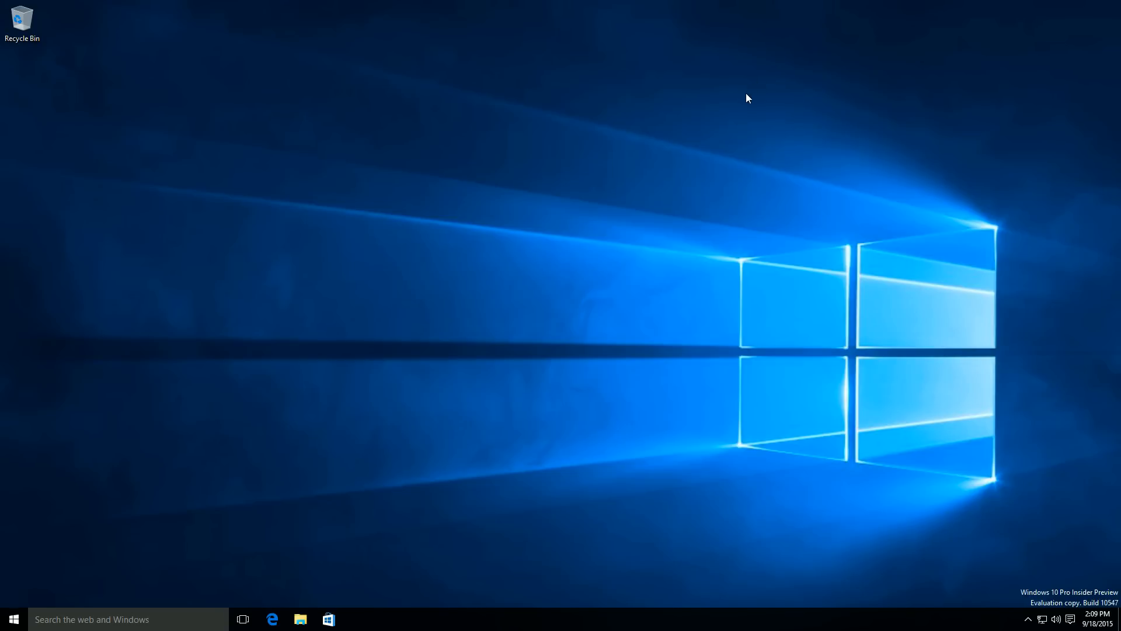
{"action": "mouse_move", "coordinate": [1034, 559]}
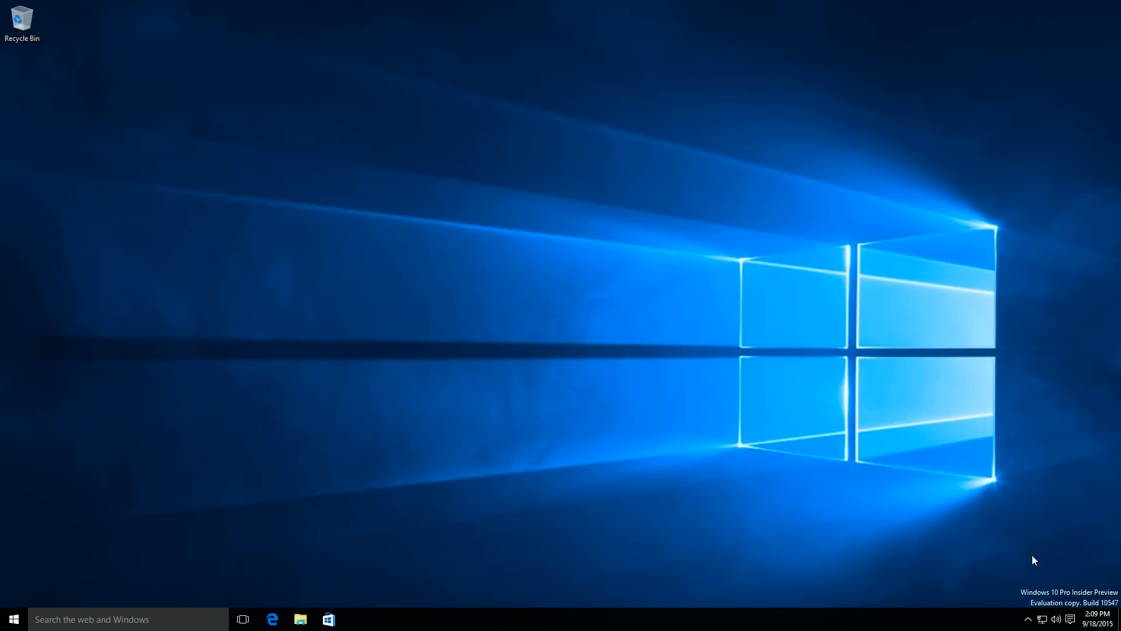
- Bring up the taskbar context menu to reach the touch keyboard button option
{"action": "left_click", "coordinate": [1028, 619]}
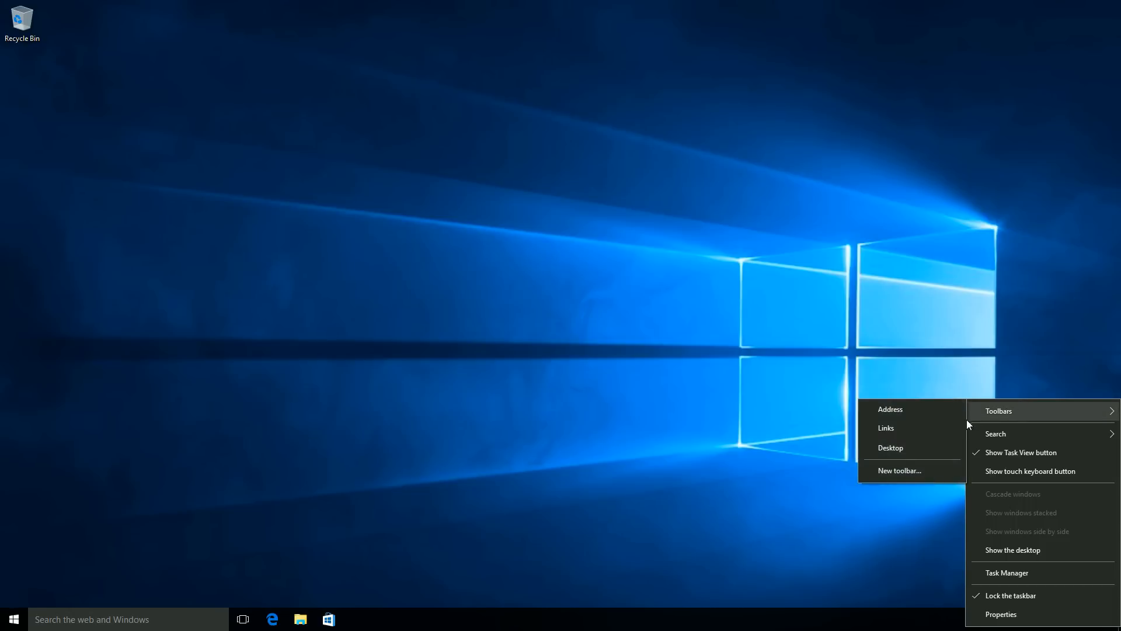
{"action": "mouse_move", "coordinate": [993, 471]}
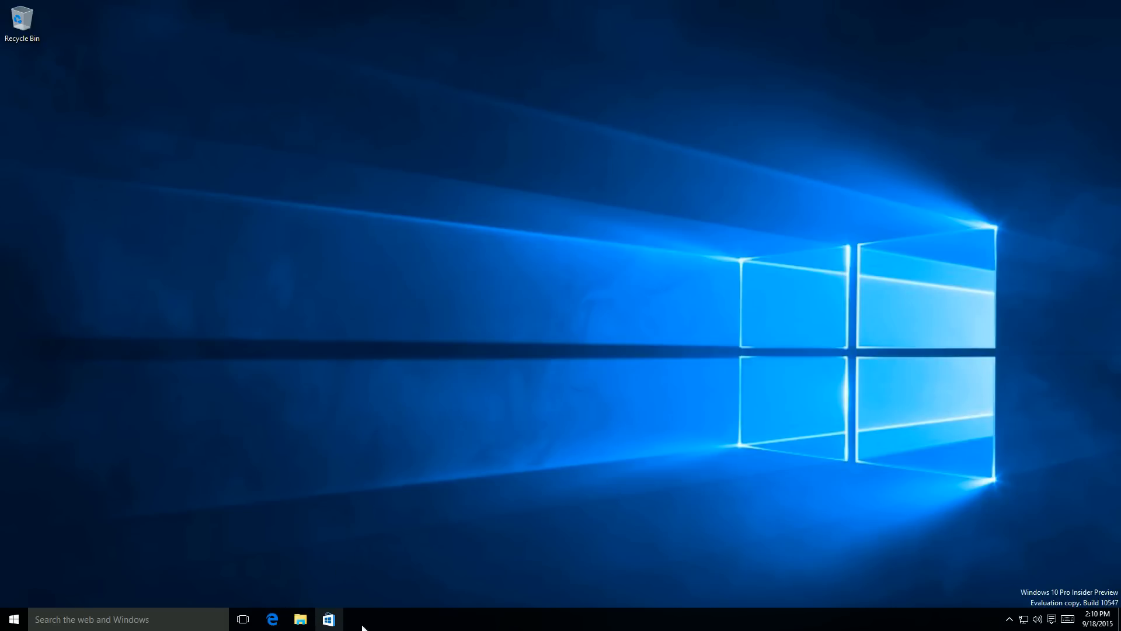
{"action": "left_click", "coordinate": [13, 619]}
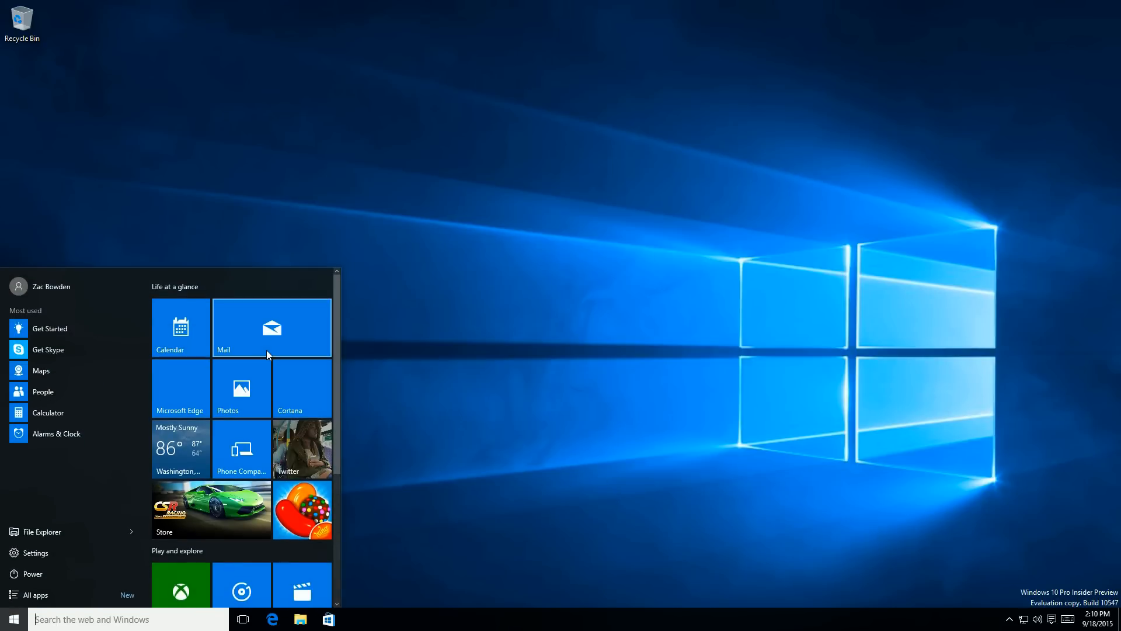
{"action": "left_click", "coordinate": [271, 327]}
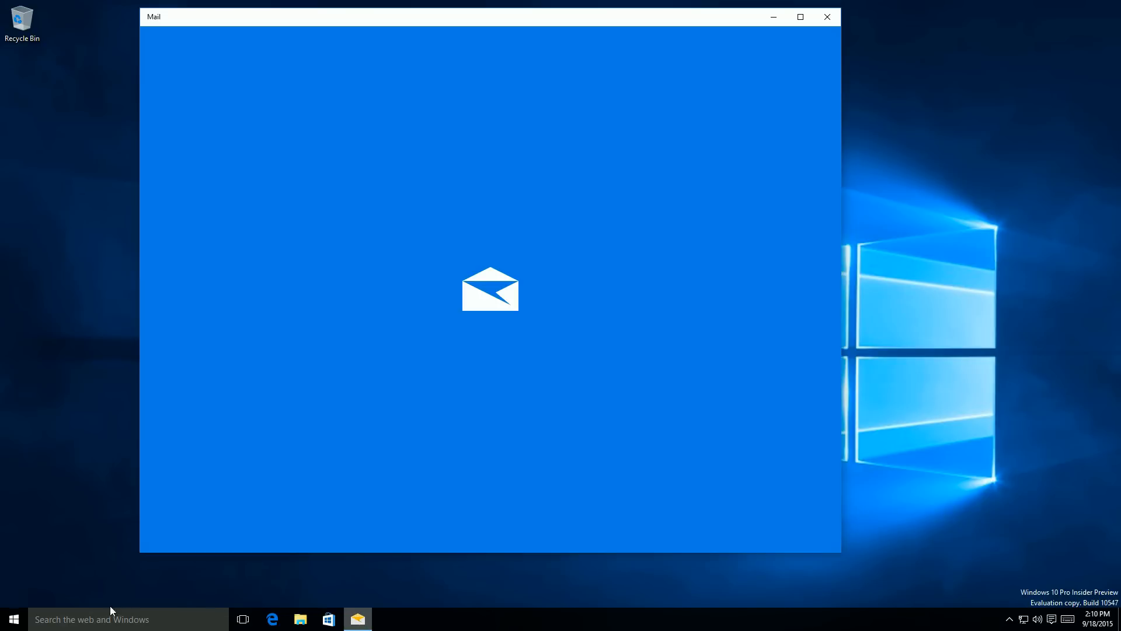
{"action": "left_click", "coordinate": [12, 620]}
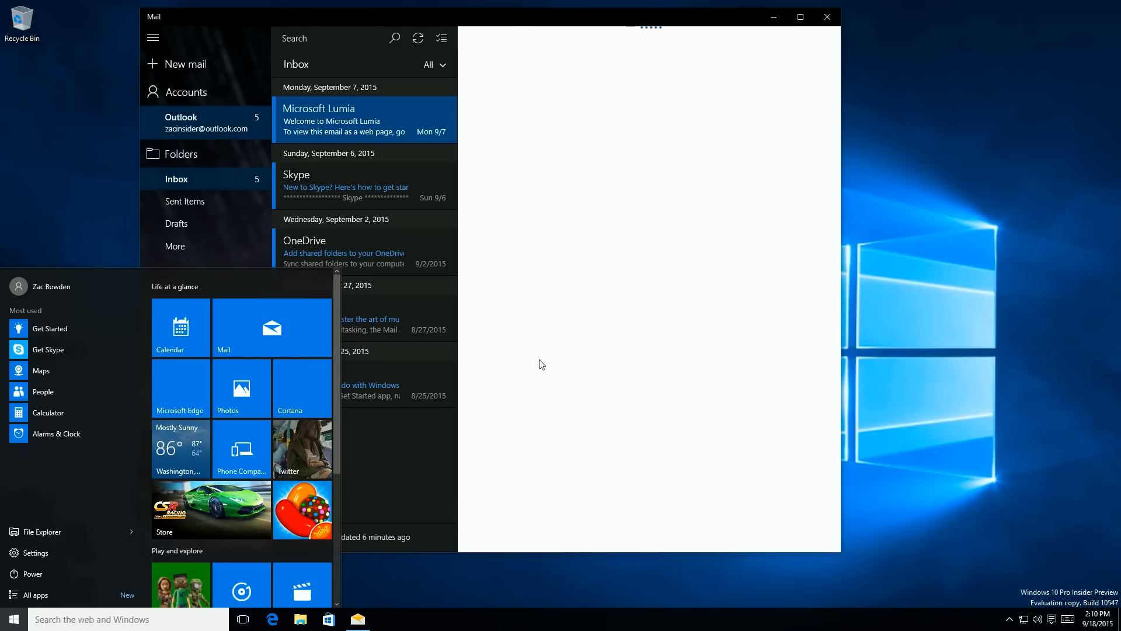
{"action": "left_click", "coordinate": [343, 120]}
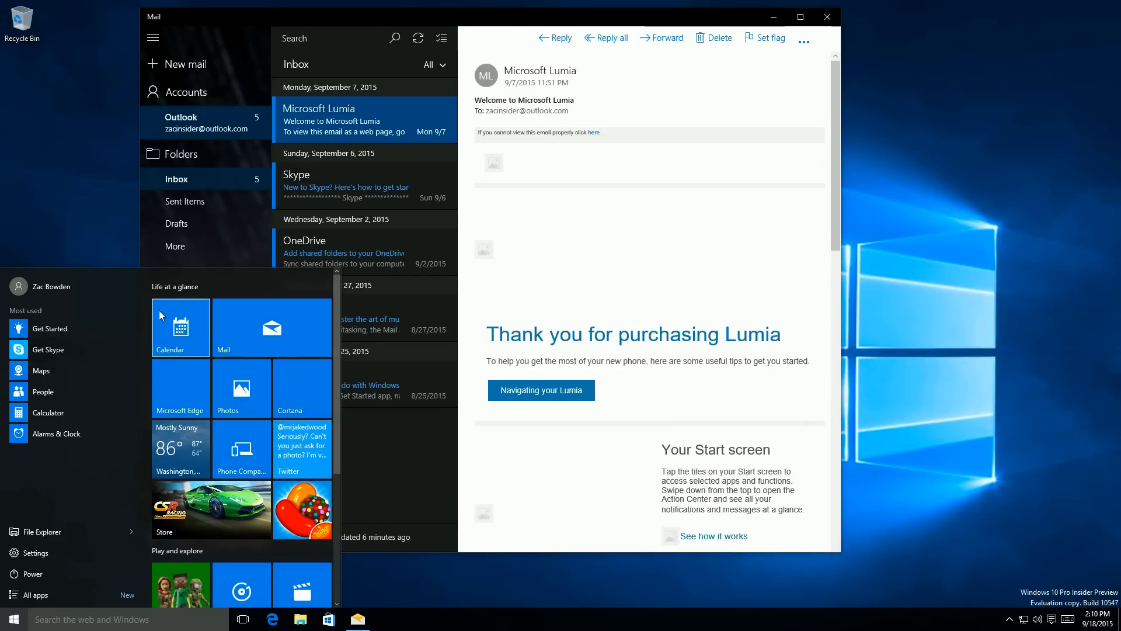
{"action": "left_click", "coordinate": [180, 327]}
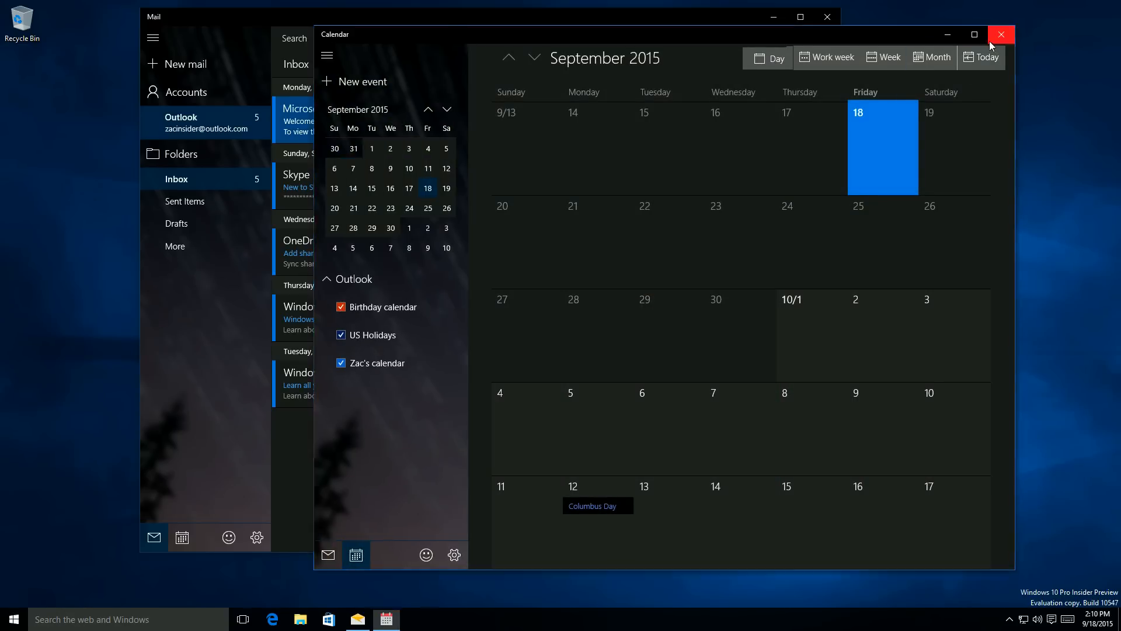
{"action": "left_click", "coordinate": [1001, 33]}
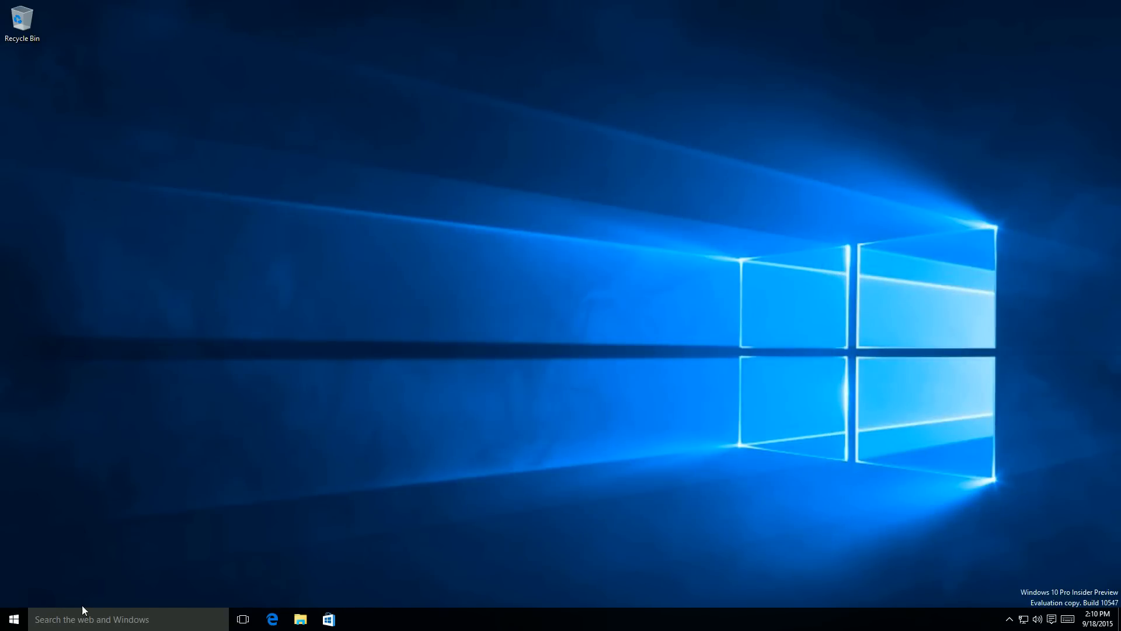
{"action": "mouse_move", "coordinate": [397, 113]}
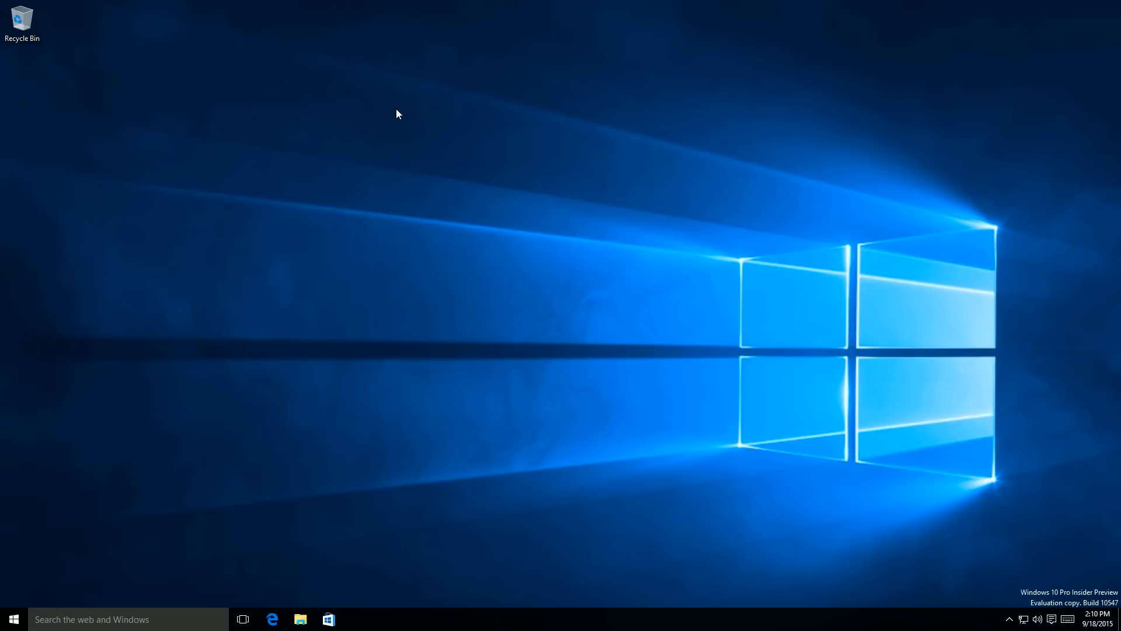